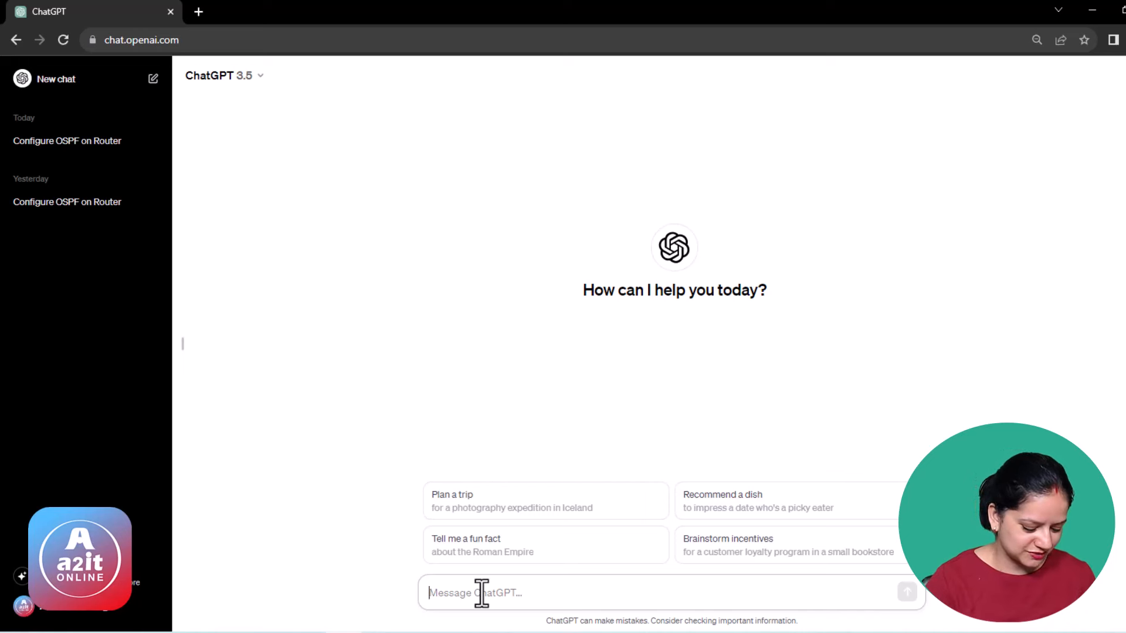
Step: Ask ChatGPT 'download free templates for bootstrap' and send the prompt
text(download)
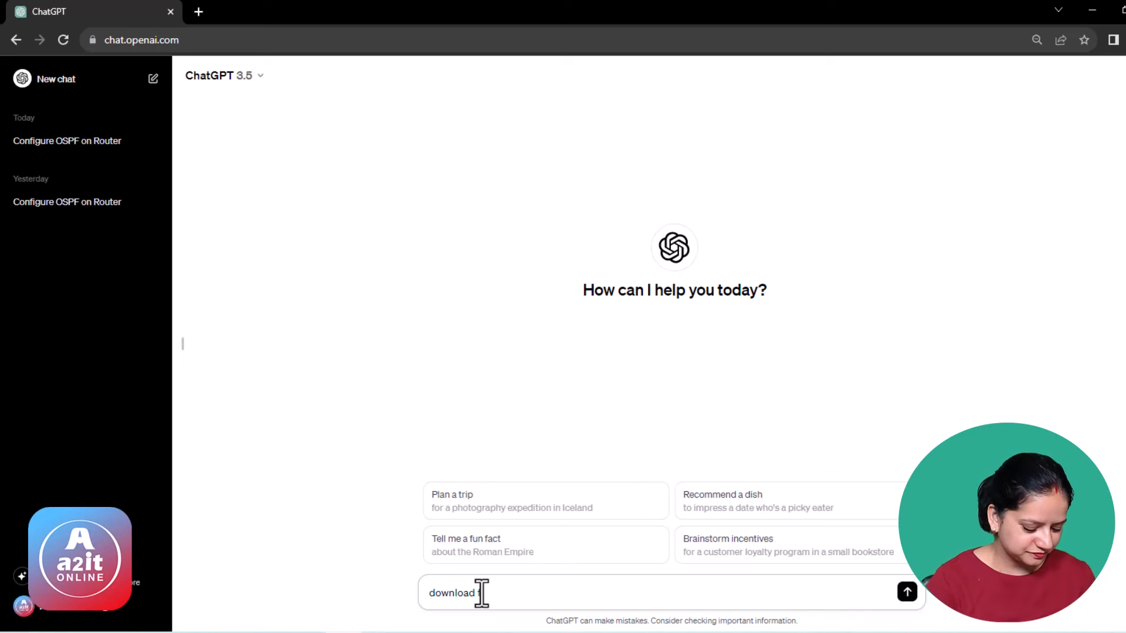
text(free templates for boot)
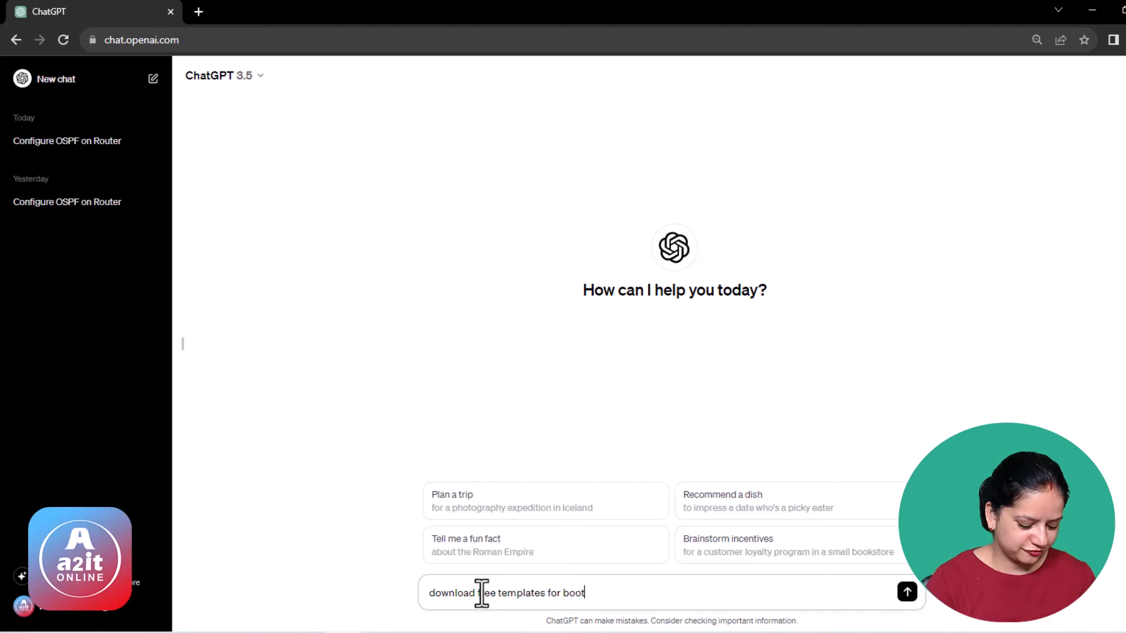
text(strap)
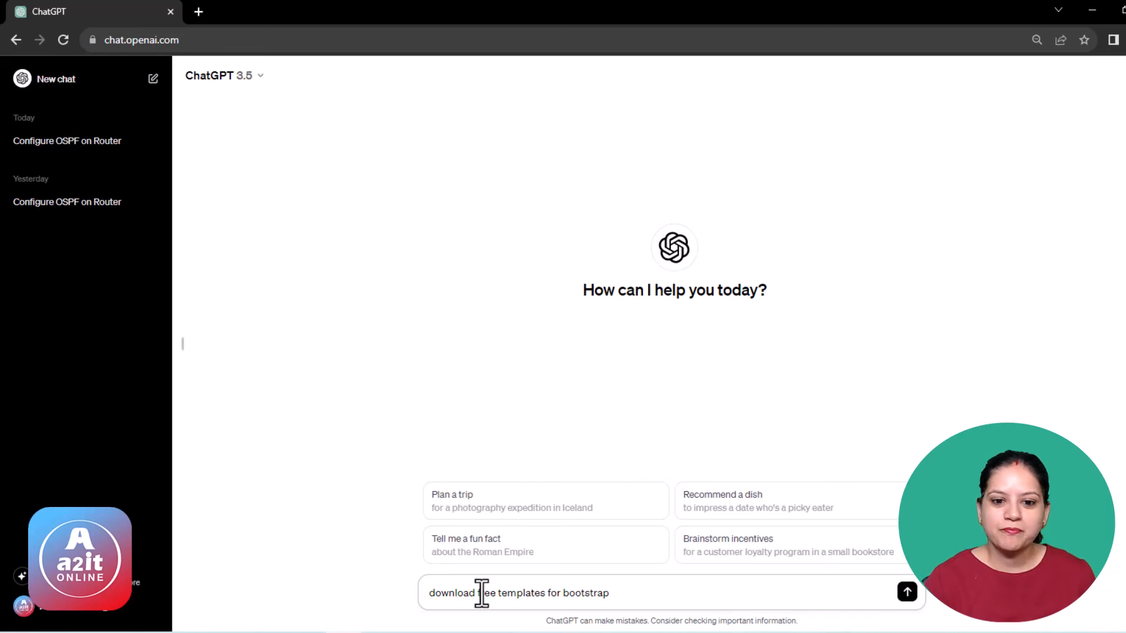
click(907, 592)
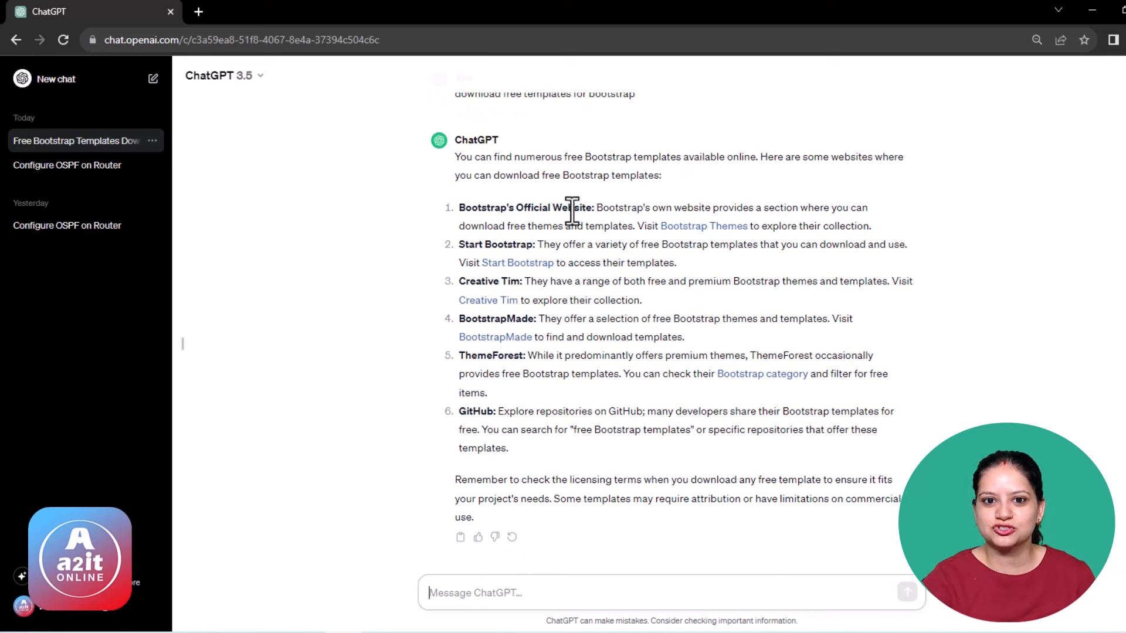
mouse_move(517, 269)
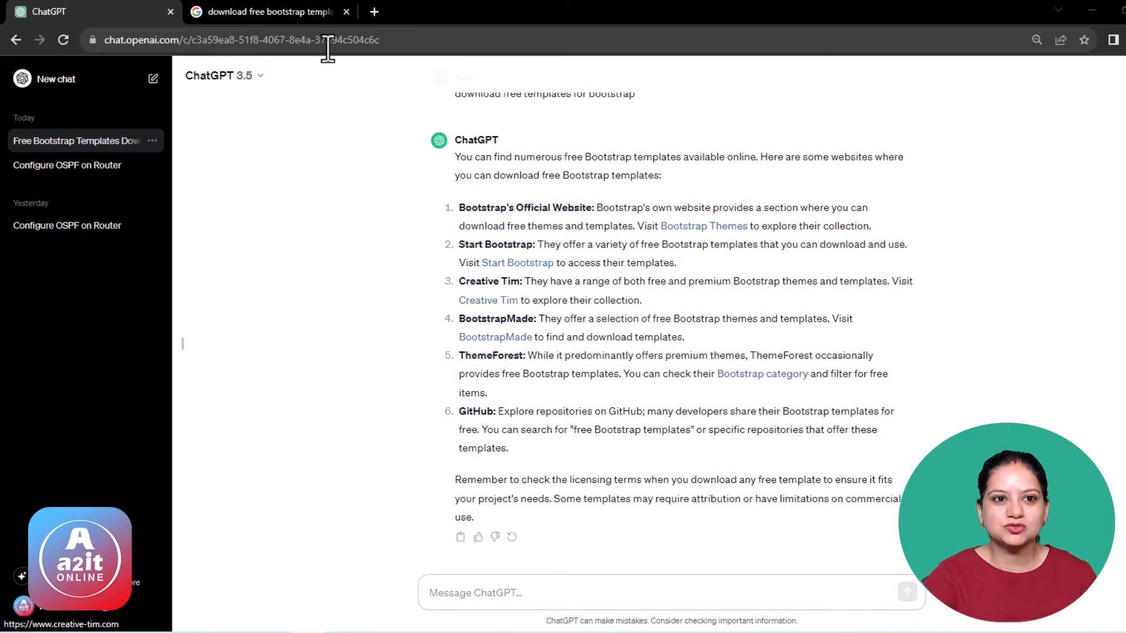
Step: Open the BootstrapMade result from Google and scroll through templates like Append, Arsha and iPortfolio
click(265, 12)
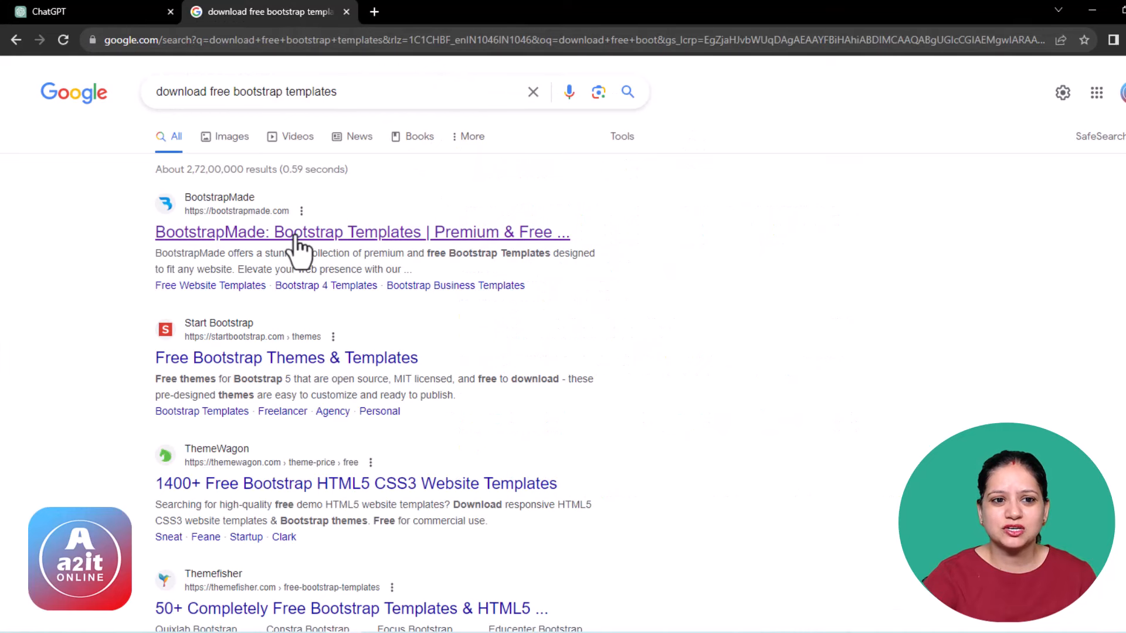
click(361, 232)
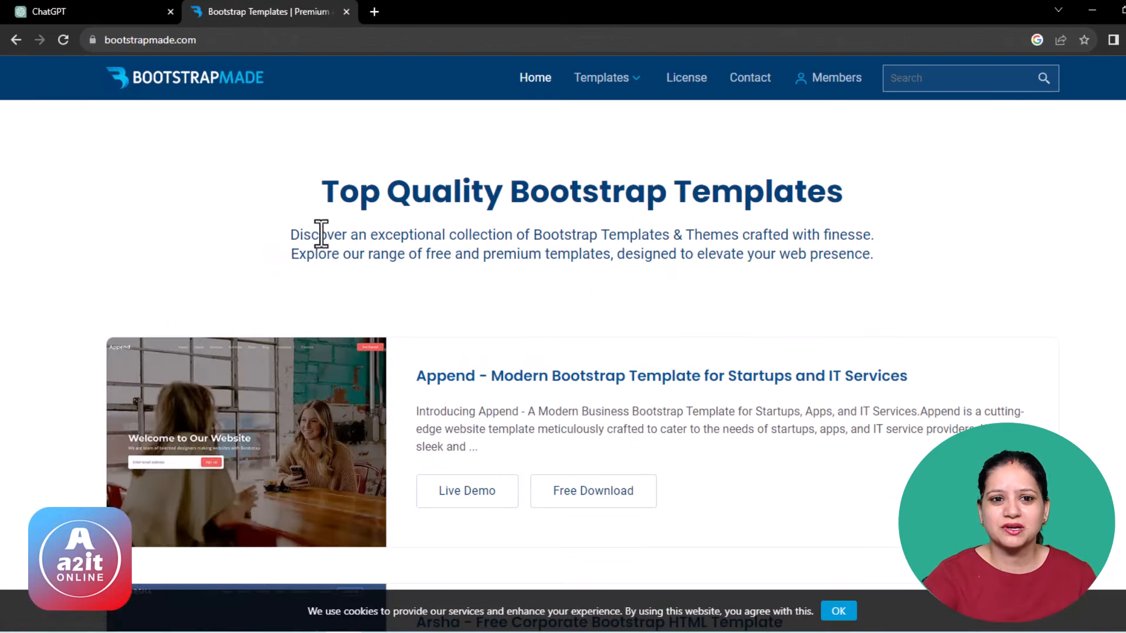
mouse_move(563, 234)
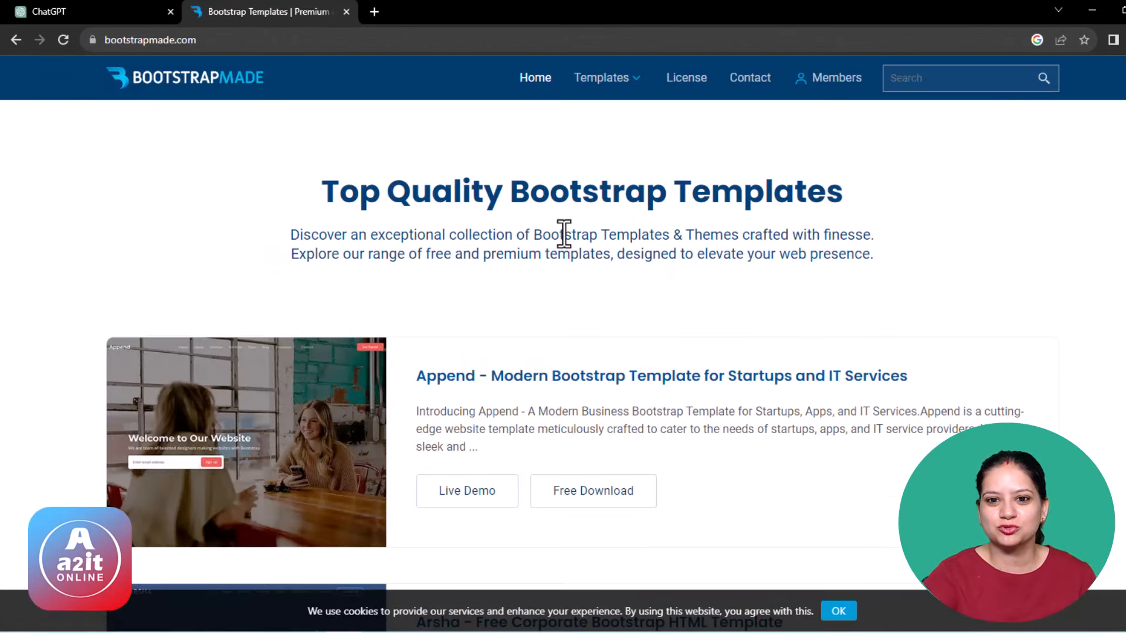
mouse_move(757, 253)
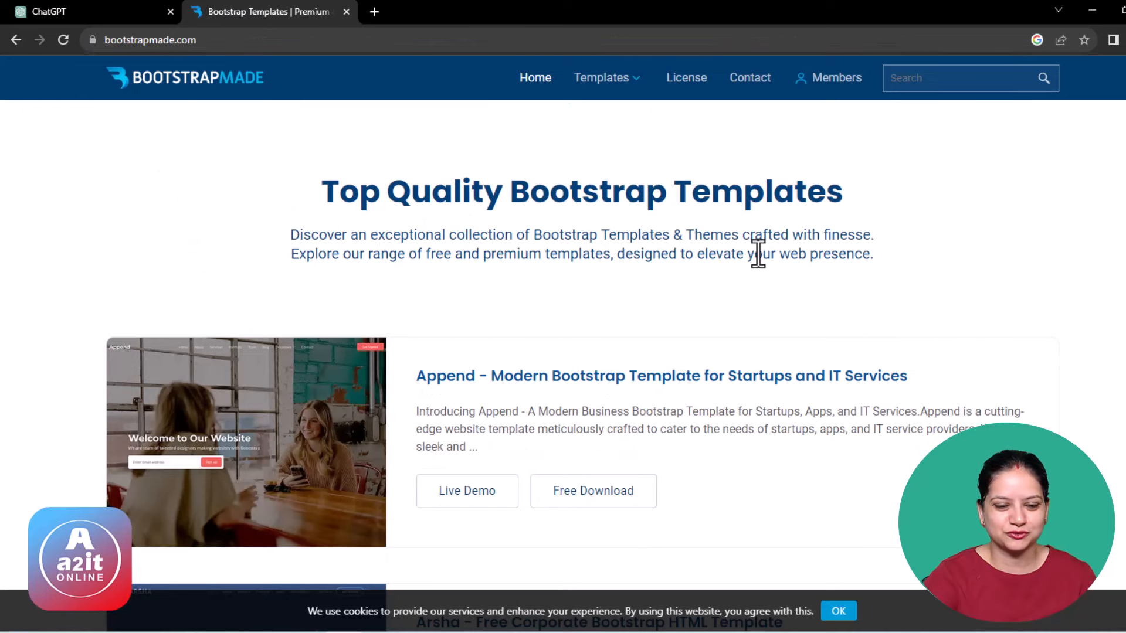
scroll(down, 3)
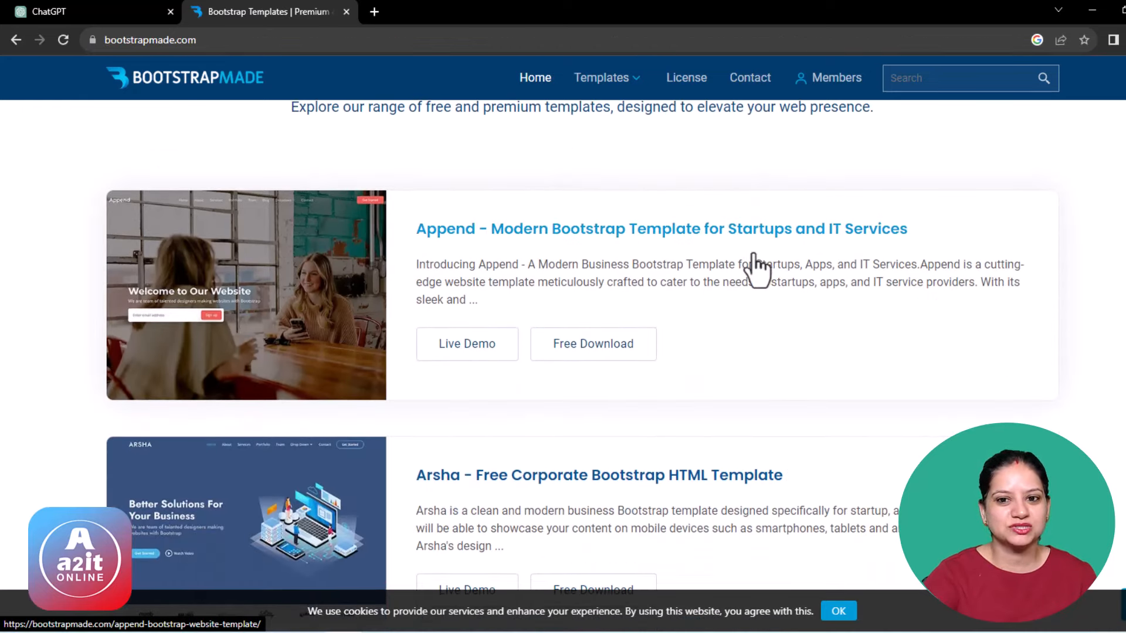
scroll(down, 3)
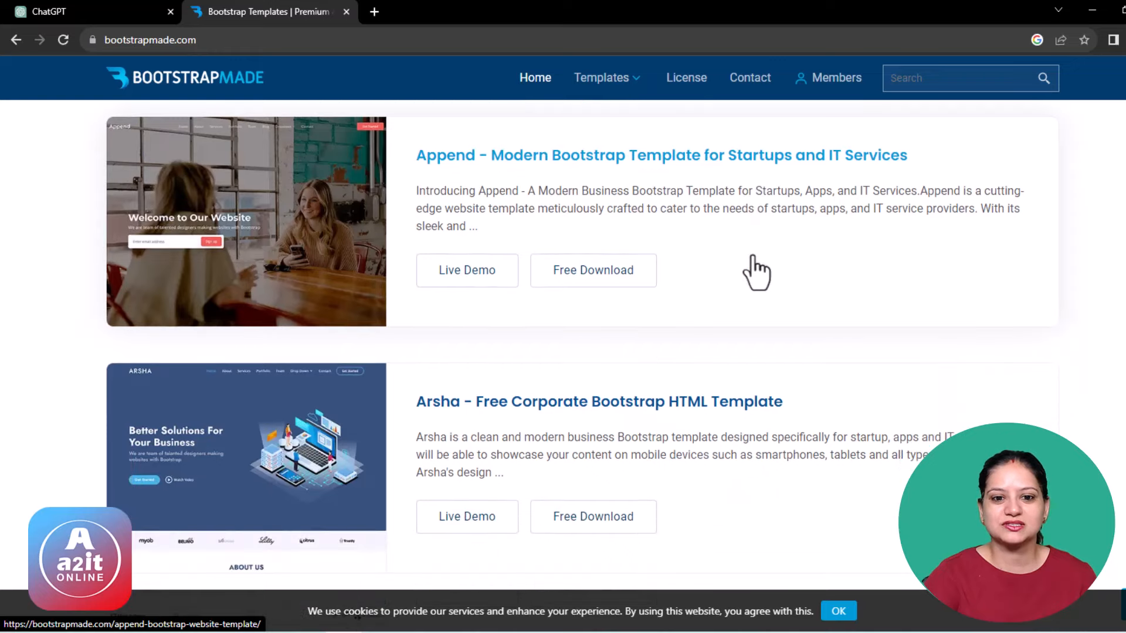
scroll(down, 3)
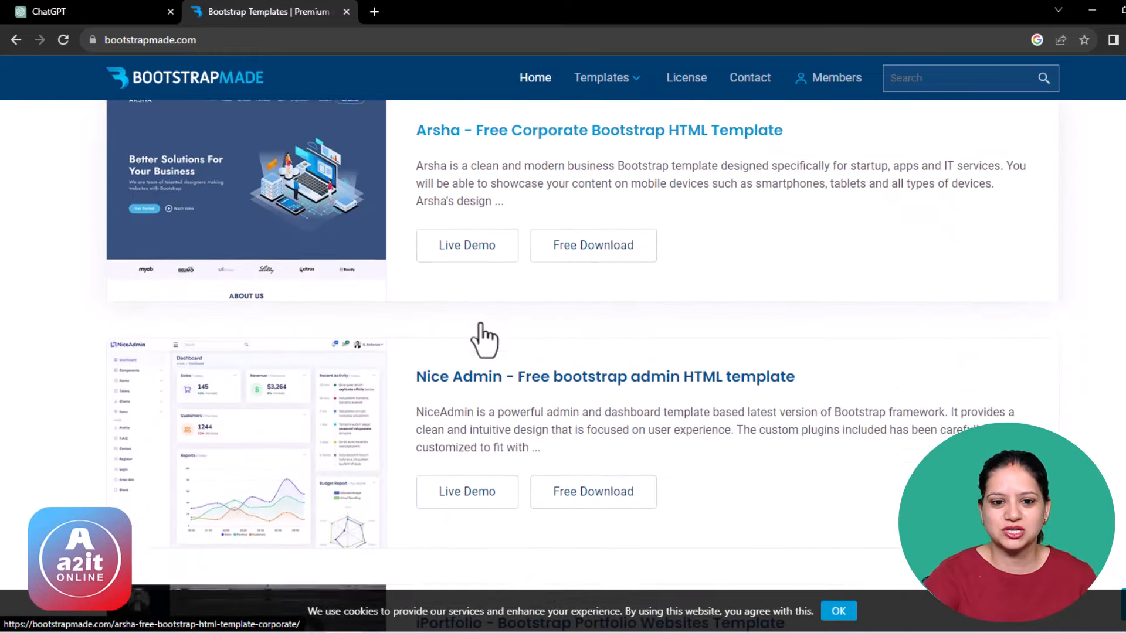
scroll(down, 3)
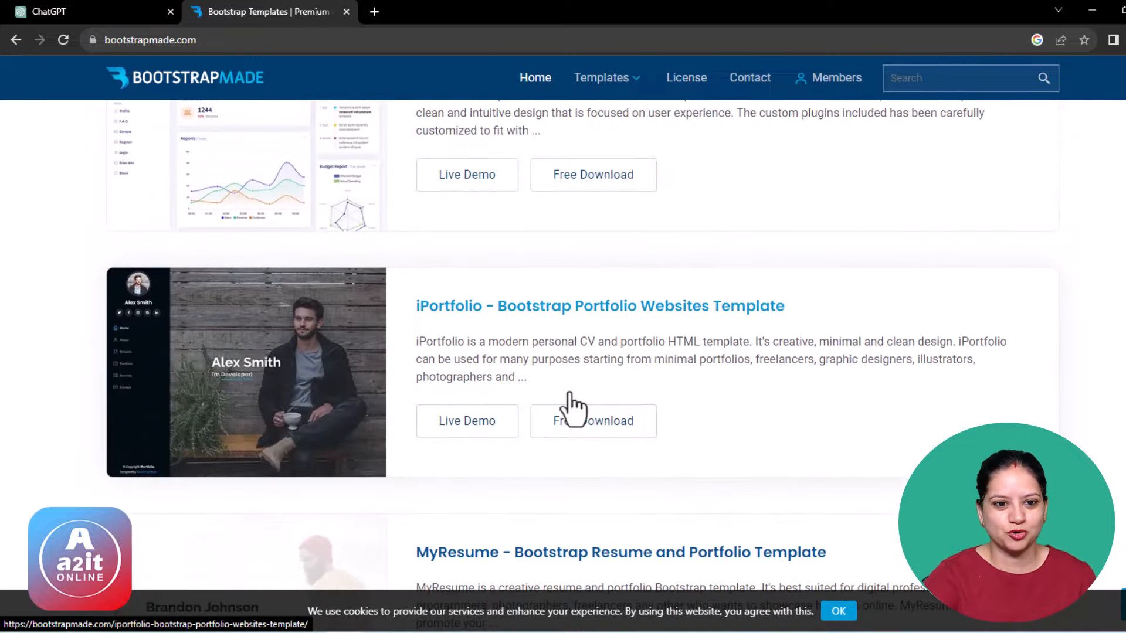
scroll(down, 3)
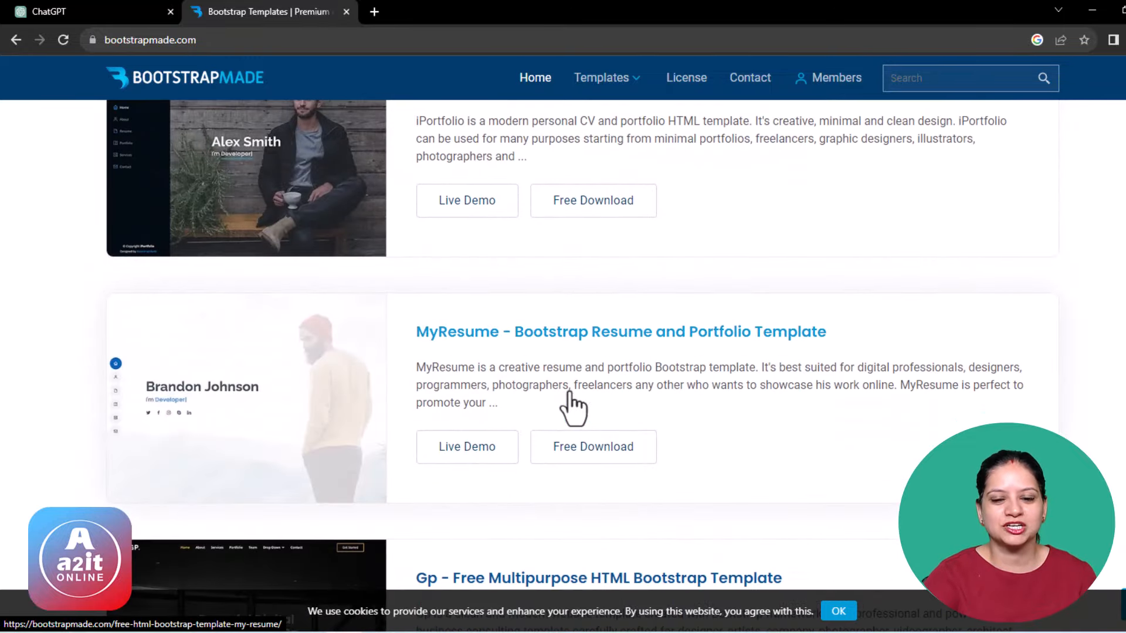
scroll(down, 3)
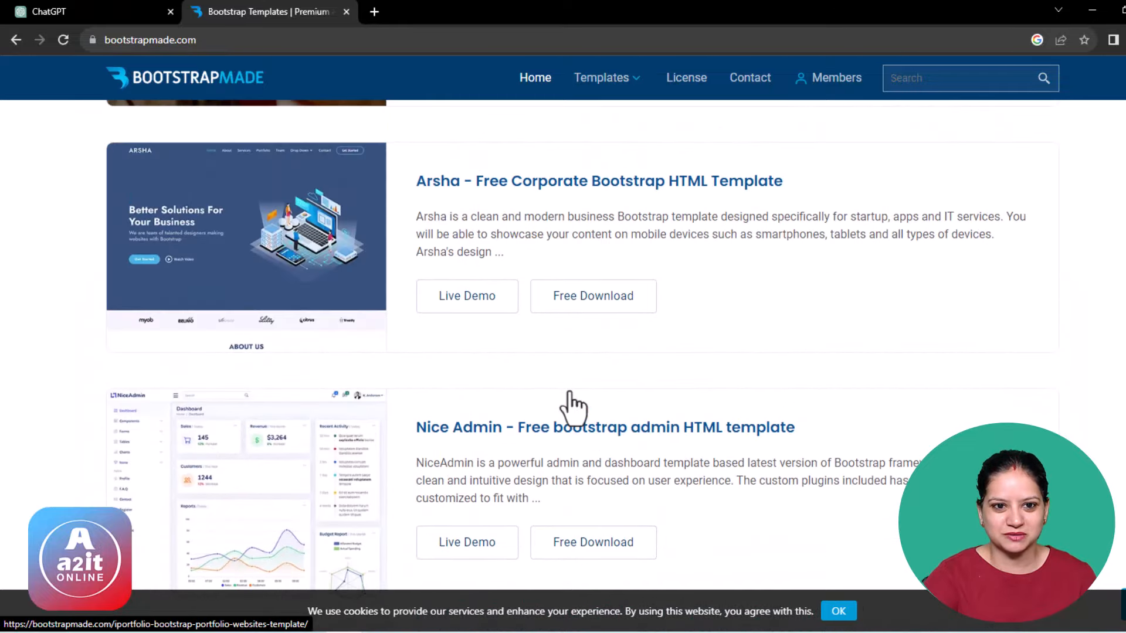
scroll(up, 3)
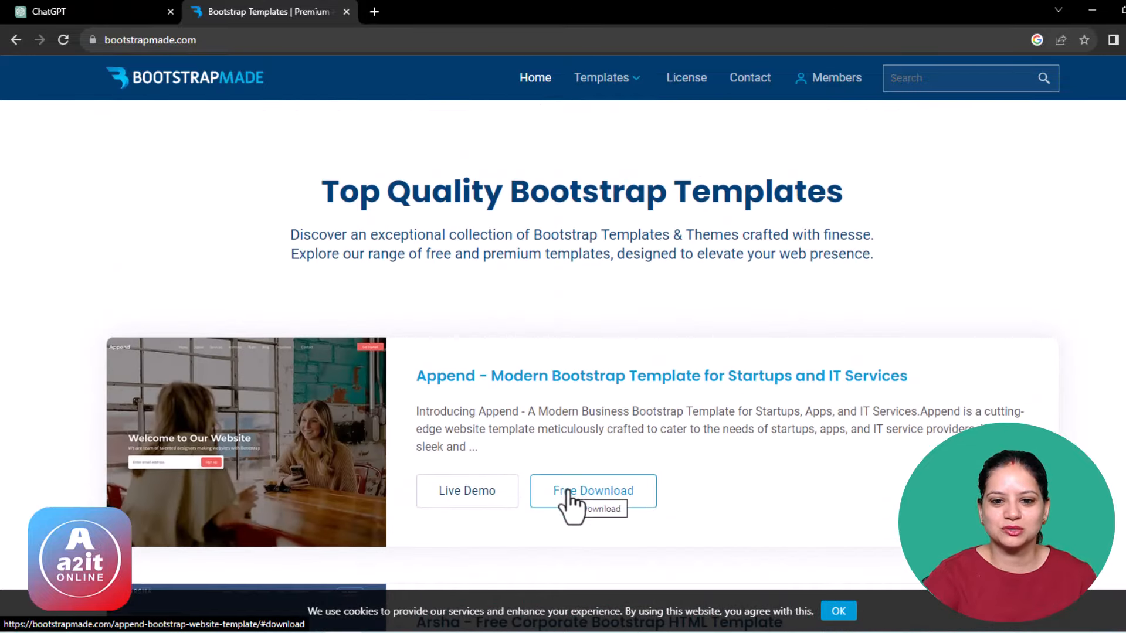
Step: Download the Append template's free version from its Free Download page
click(592, 490)
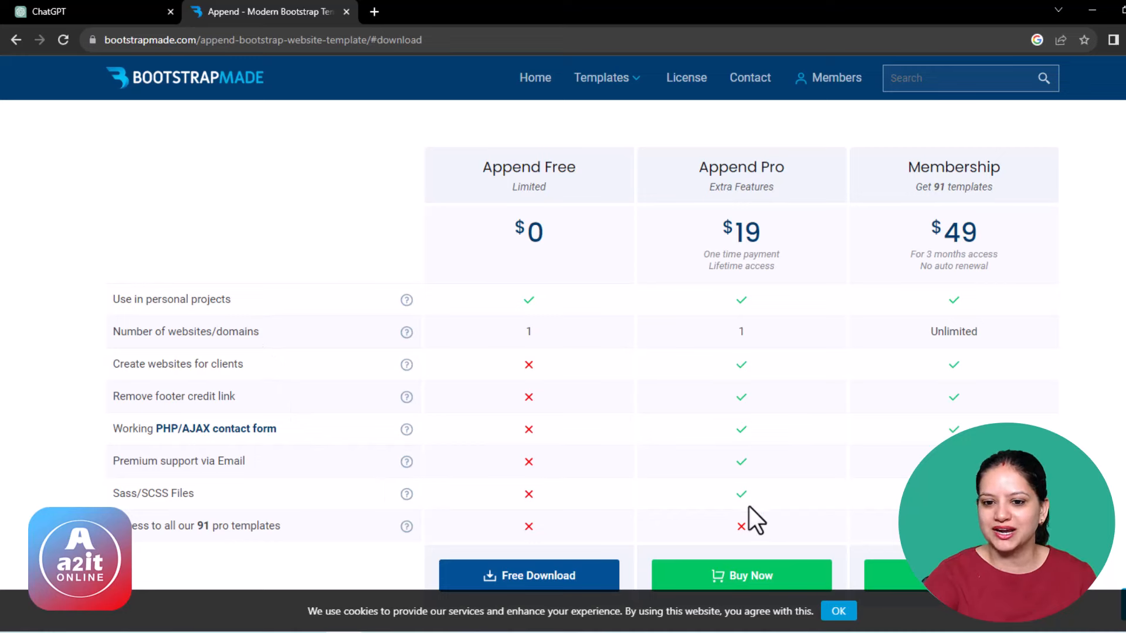
mouse_move(431, 416)
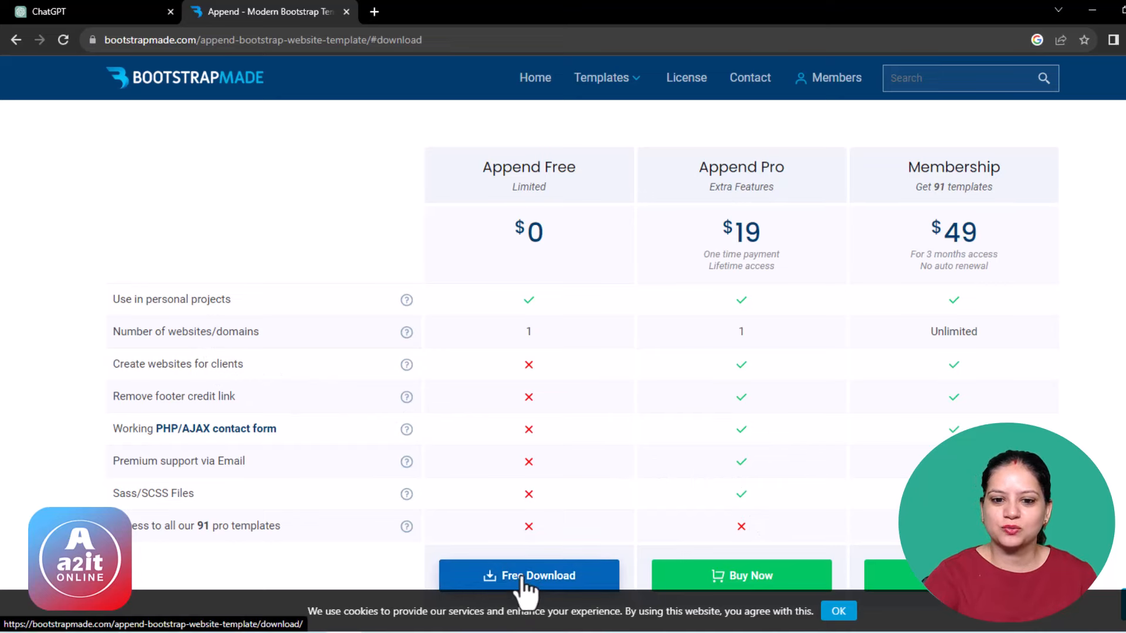
click(529, 575)
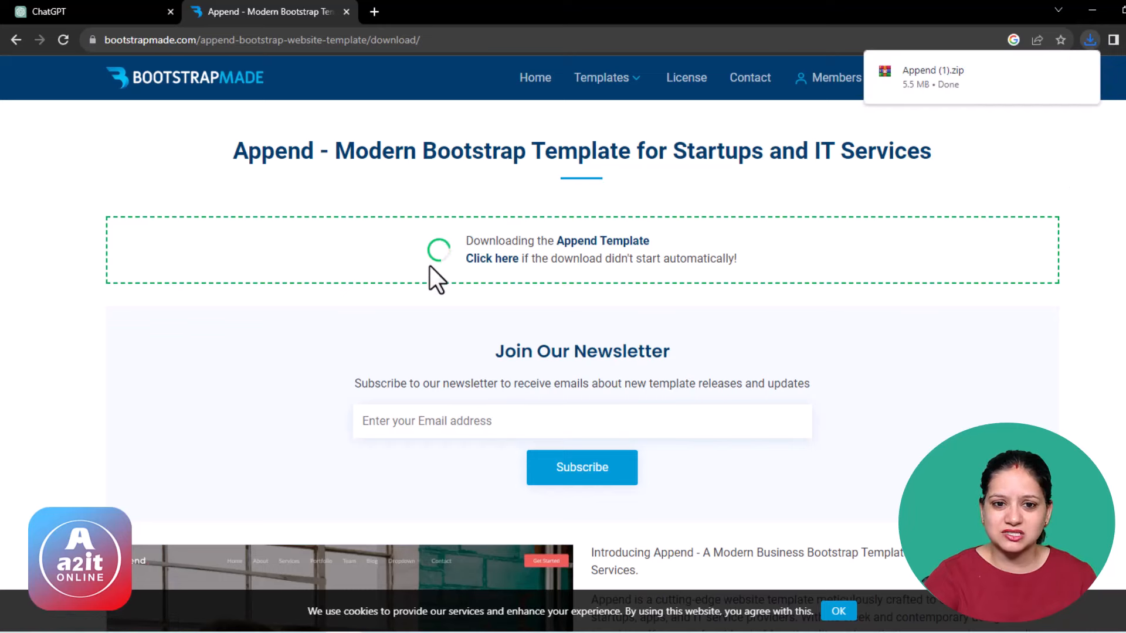
mouse_move(988, 97)
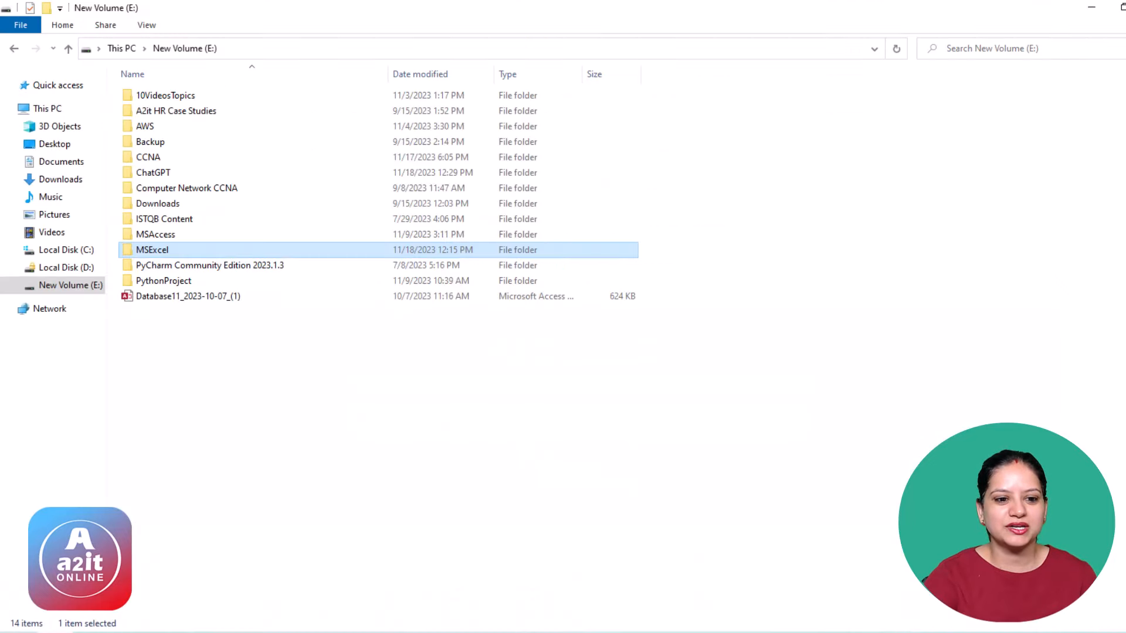
mouse_move(61, 179)
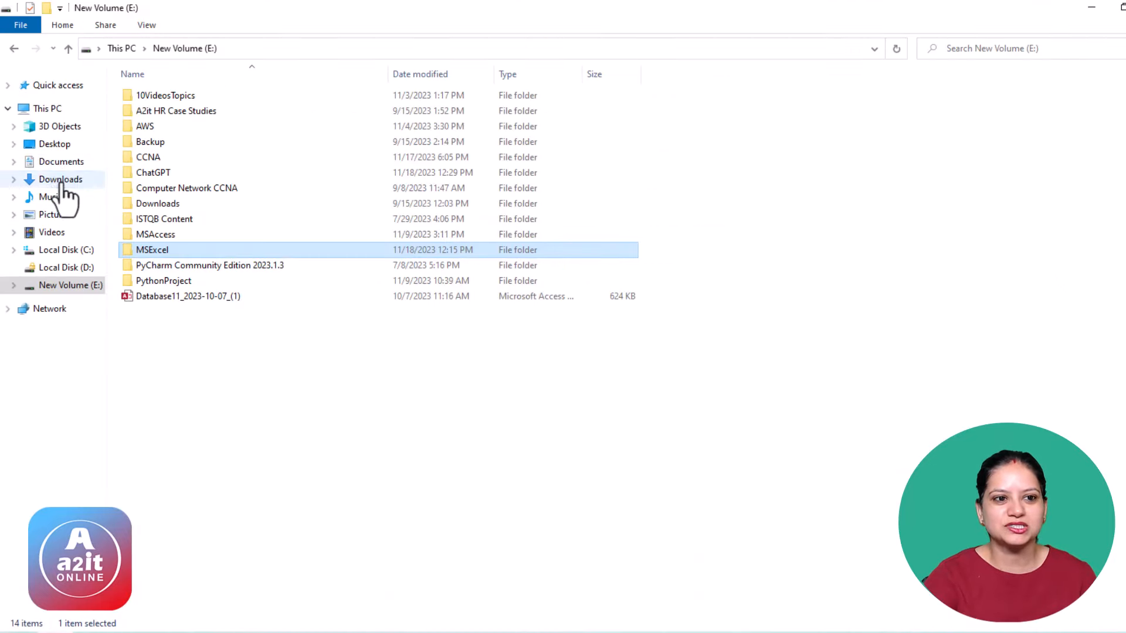
Step: Extract the Append zip from Downloads, move the folder to the desktop, and open it
click(60, 179)
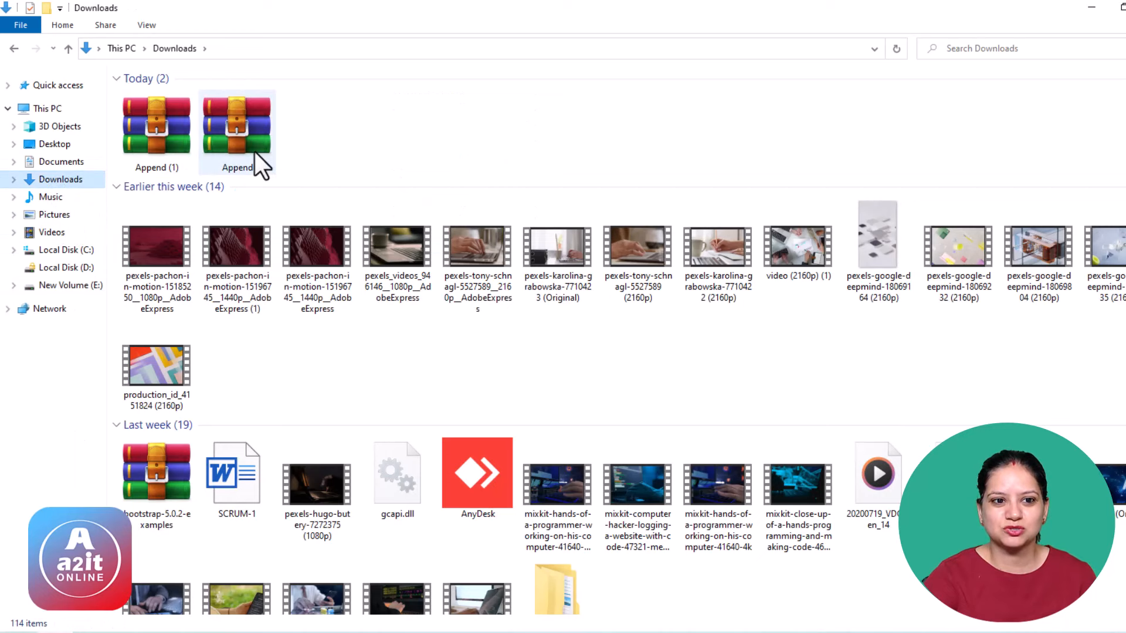
right_click(237, 128)
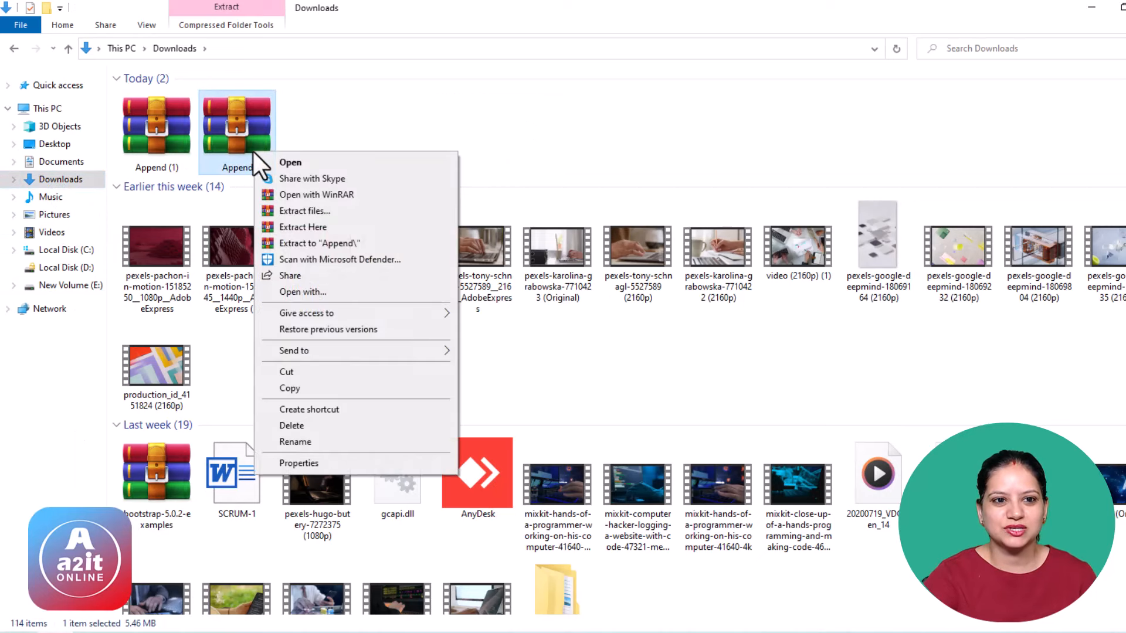
mouse_move(259, 169)
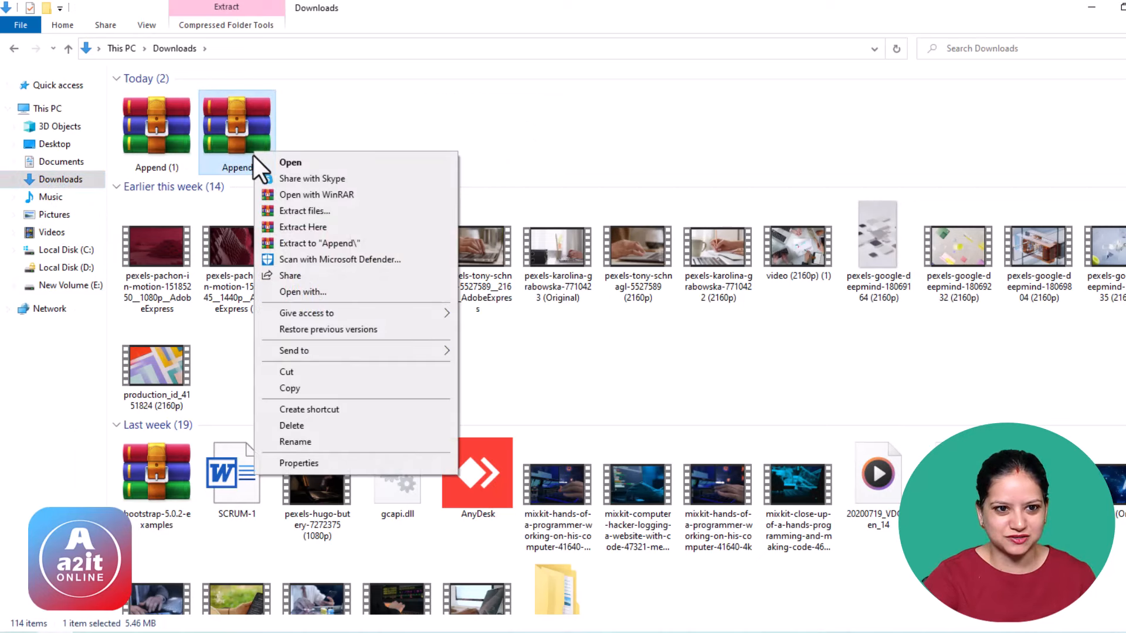
mouse_move(293, 242)
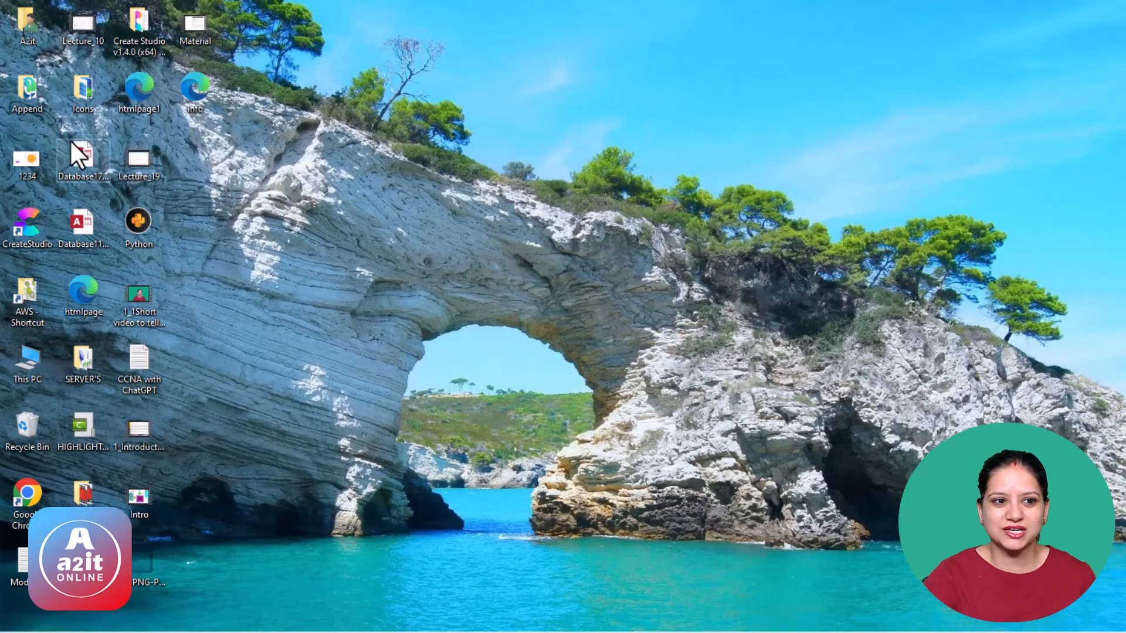
drag(28, 93, 619, 72)
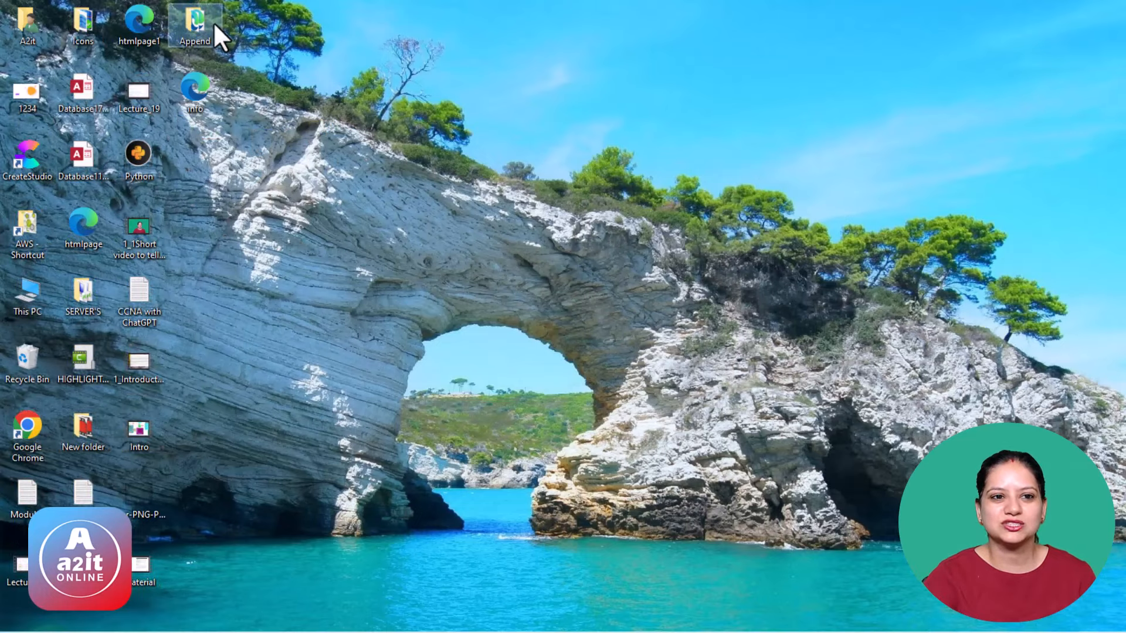
double_click(194, 21)
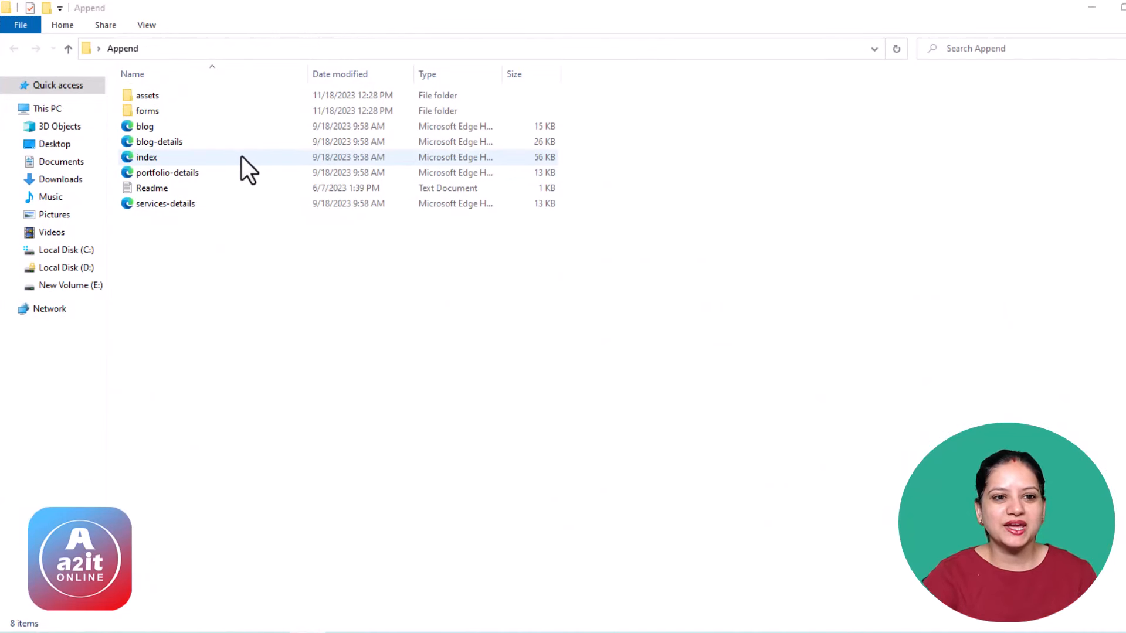
mouse_move(205, 157)
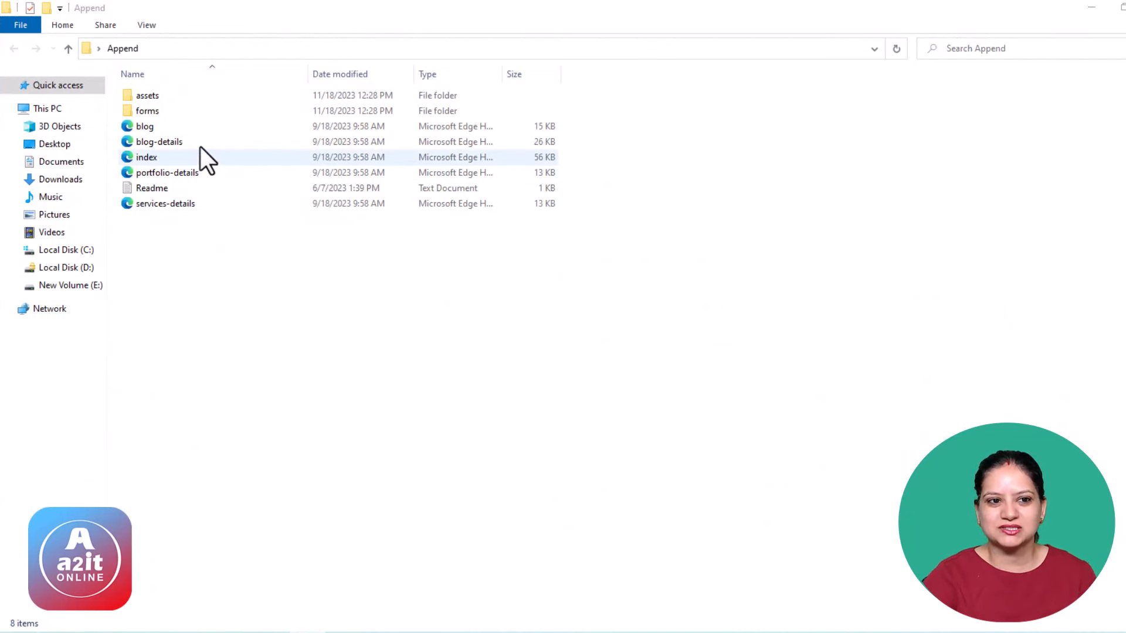
click(165, 204)
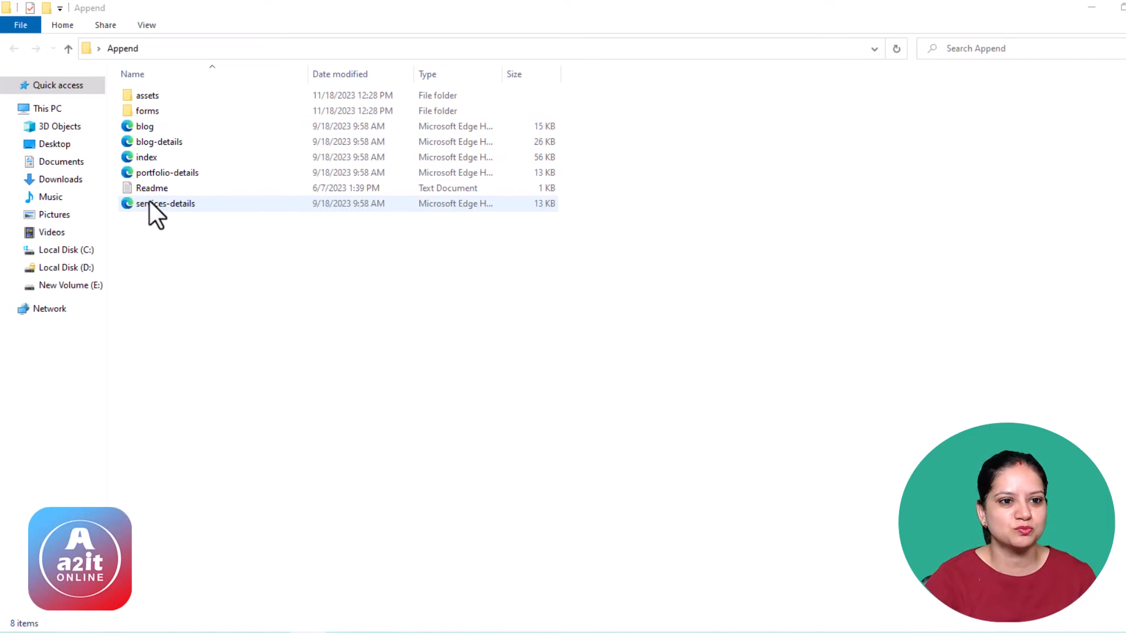
Step: Open the Append Readme in Notepad, select parts of the template URL, then close it
double_click(151, 188)
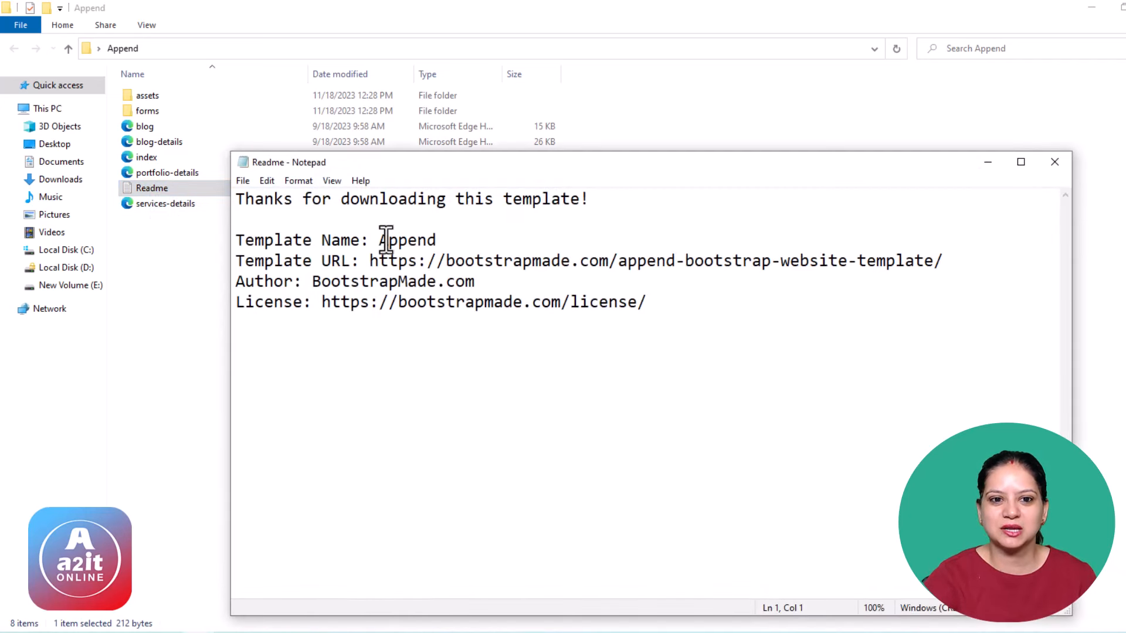
drag(438, 260, 553, 260)
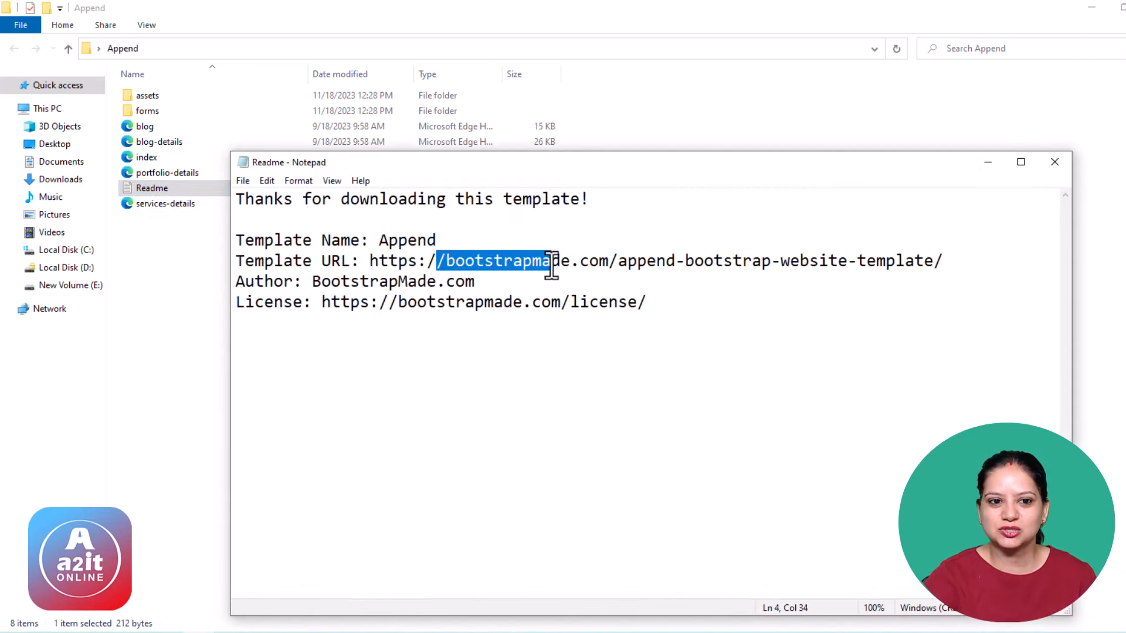
double_click(392, 280)
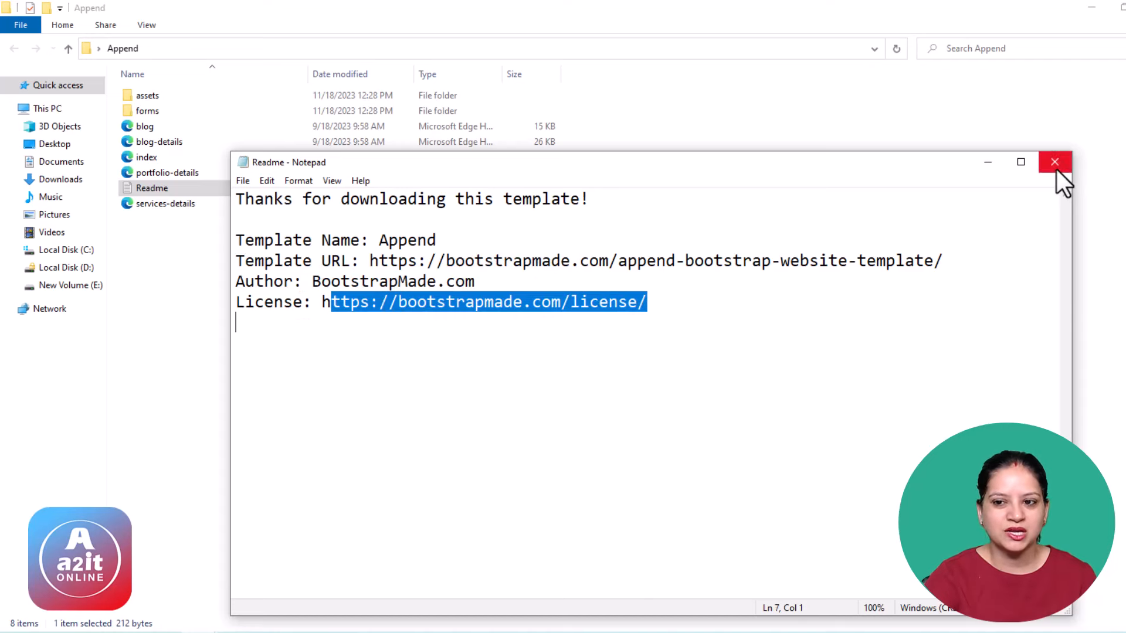
click(1055, 162)
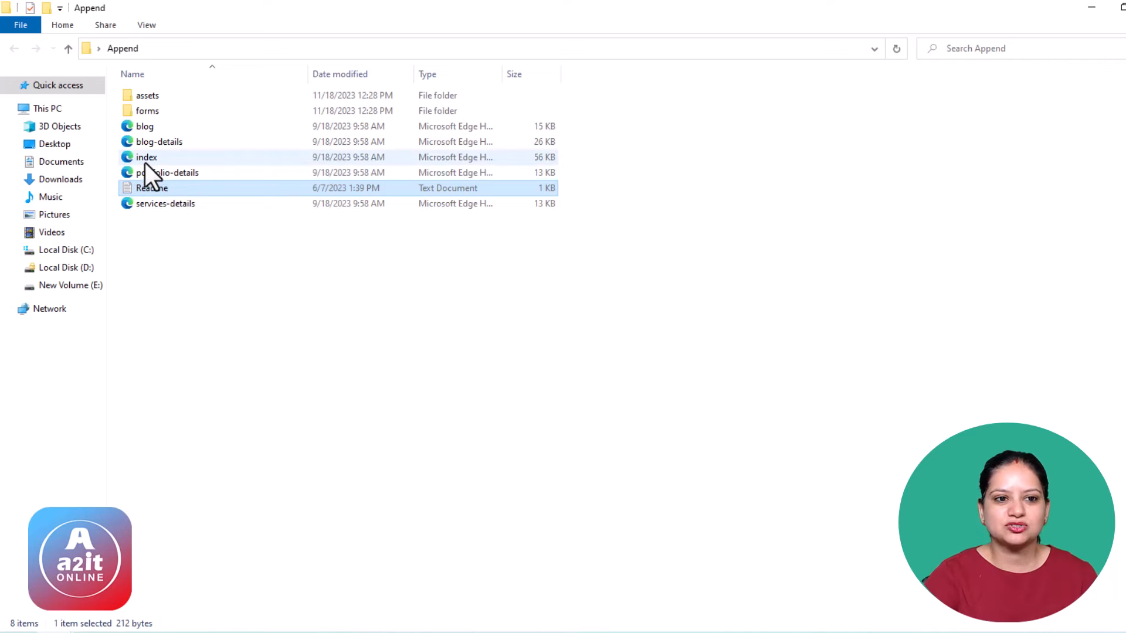
mouse_move(146, 157)
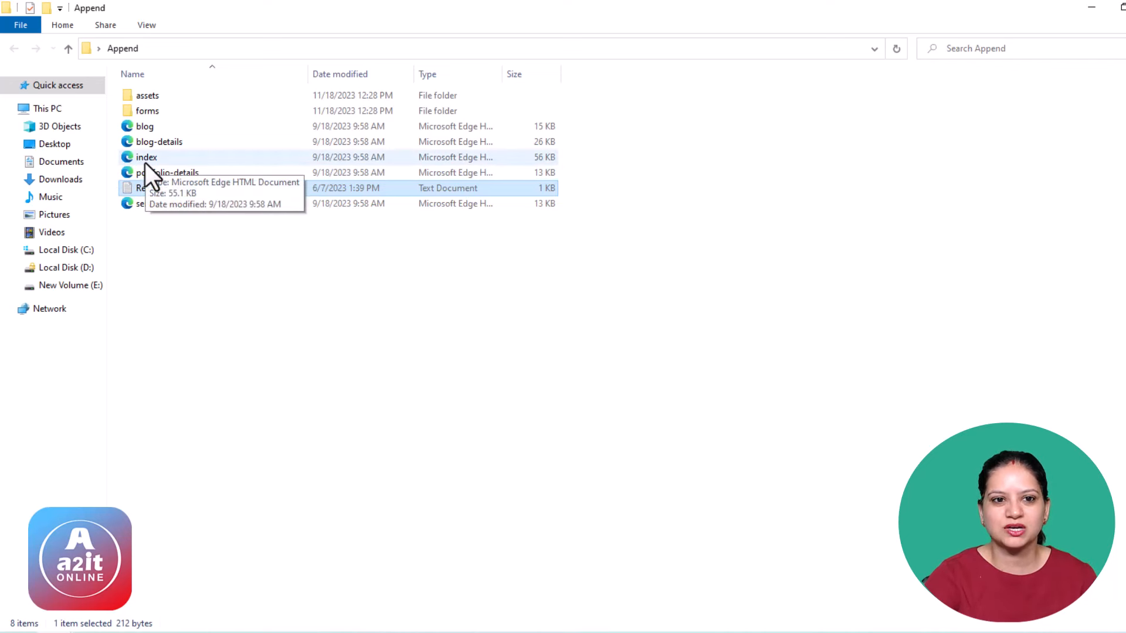
mouse_move(183, 157)
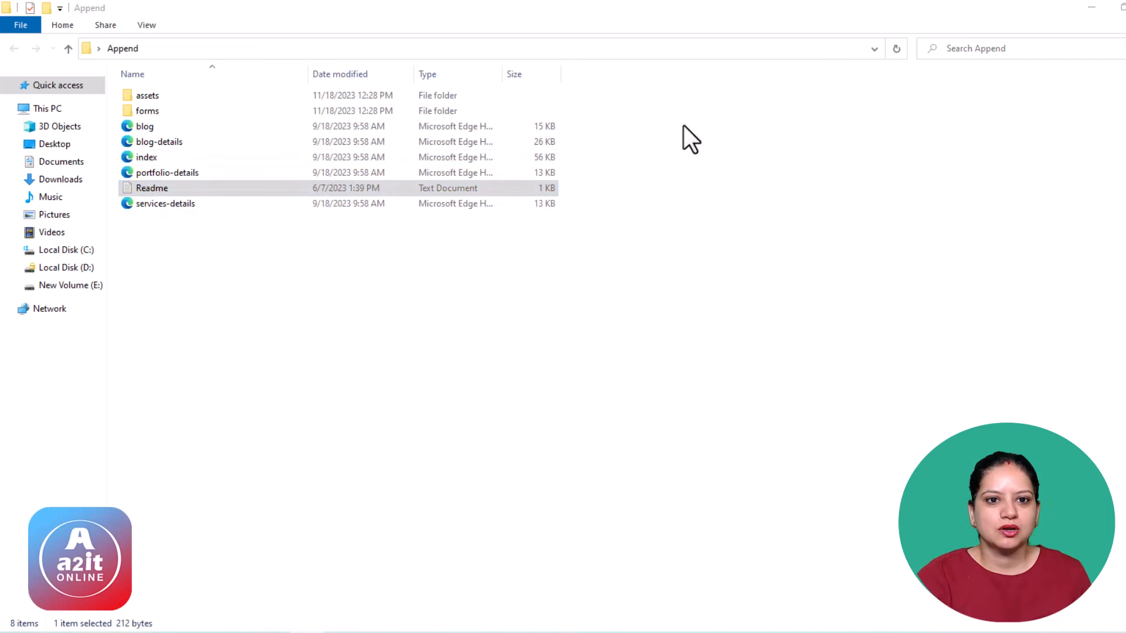
Step: Open the Append index file in Edge to view the Welcome to Our Website homepage
click(146, 157)
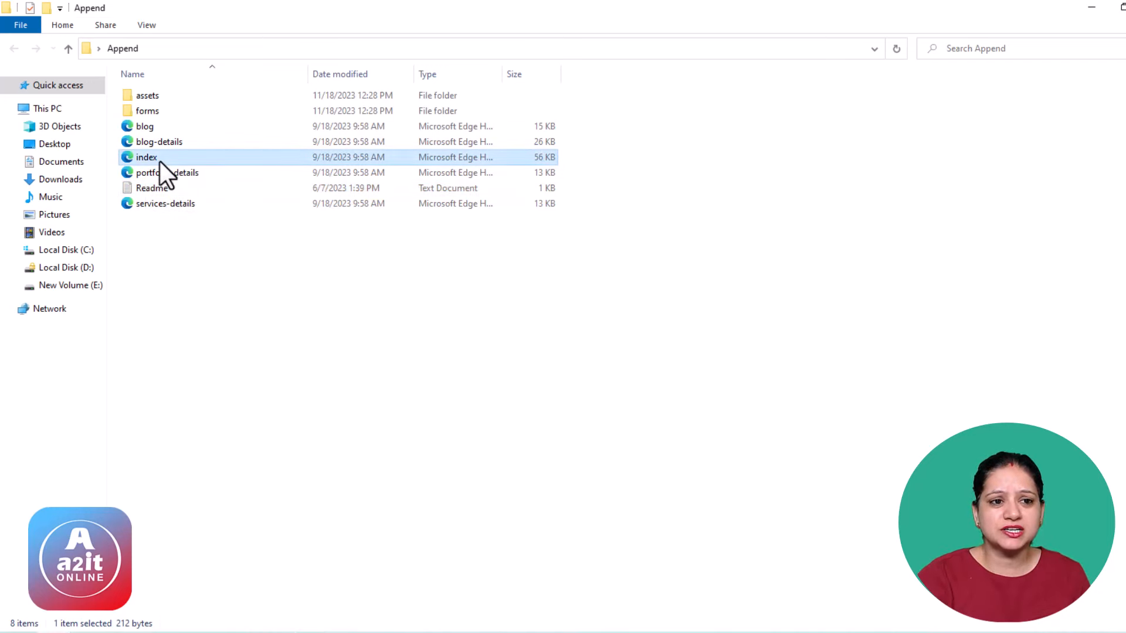
right_click(146, 157)
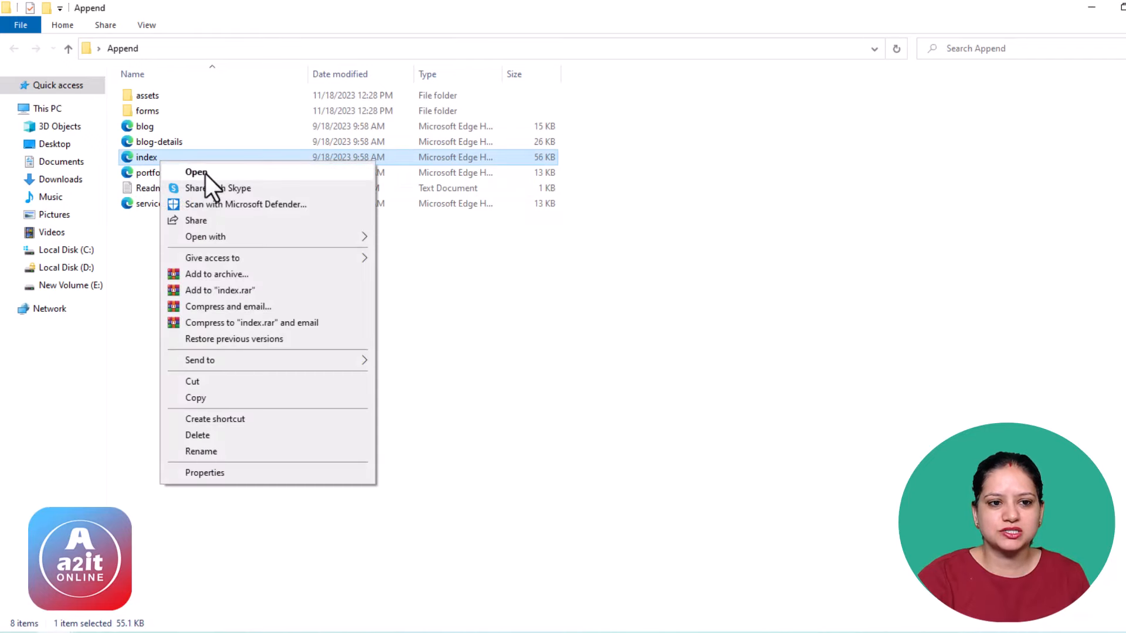
click(196, 171)
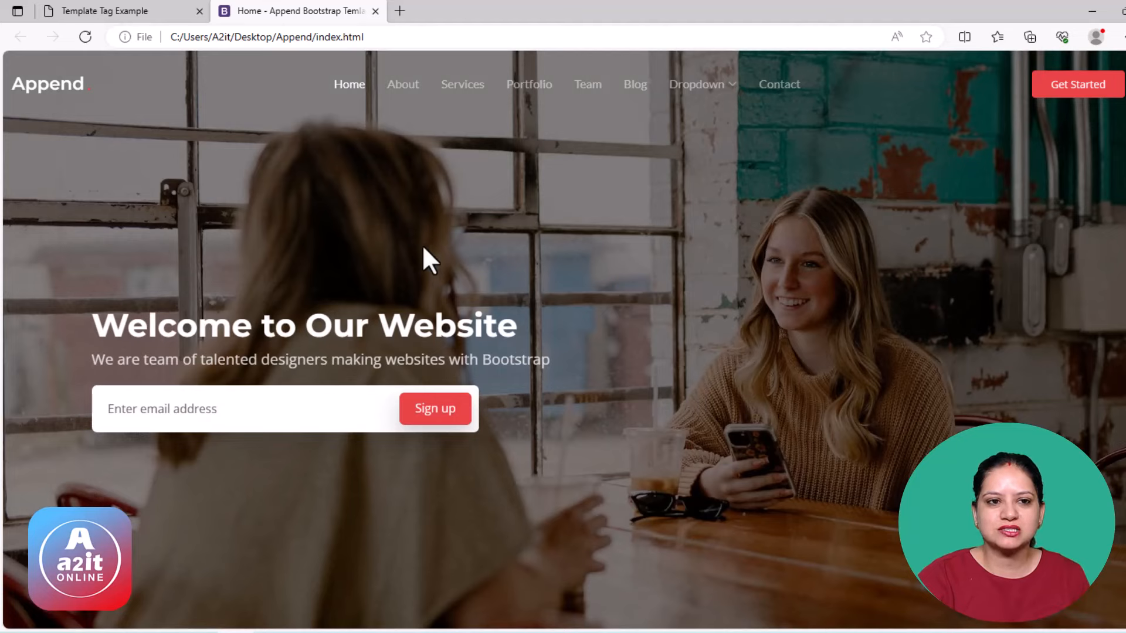
mouse_move(484, 309)
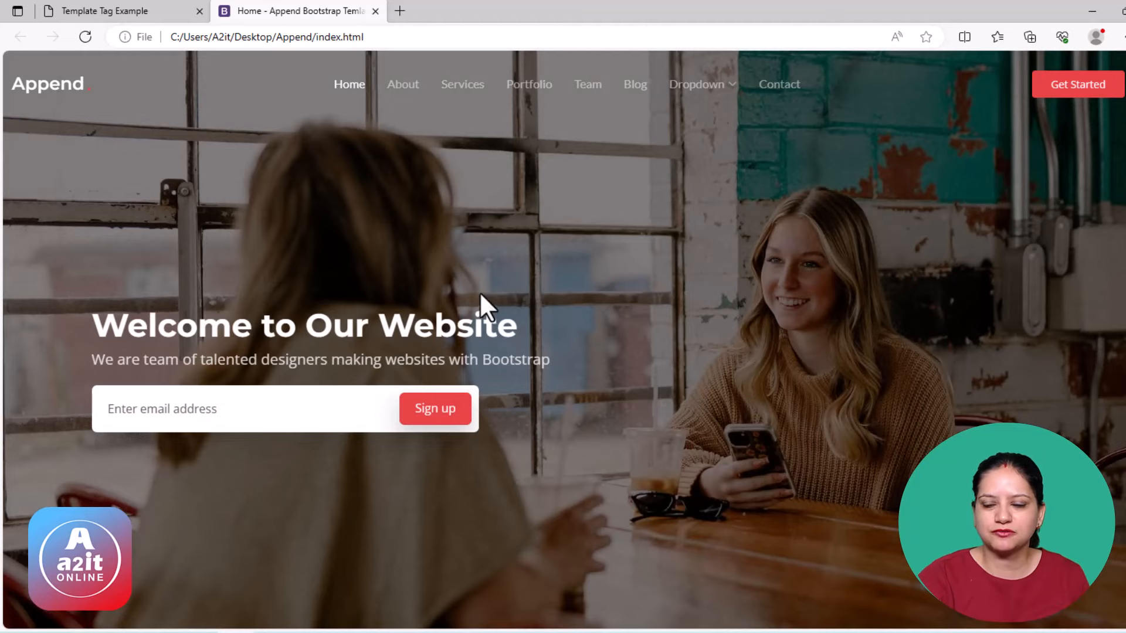
click(402, 84)
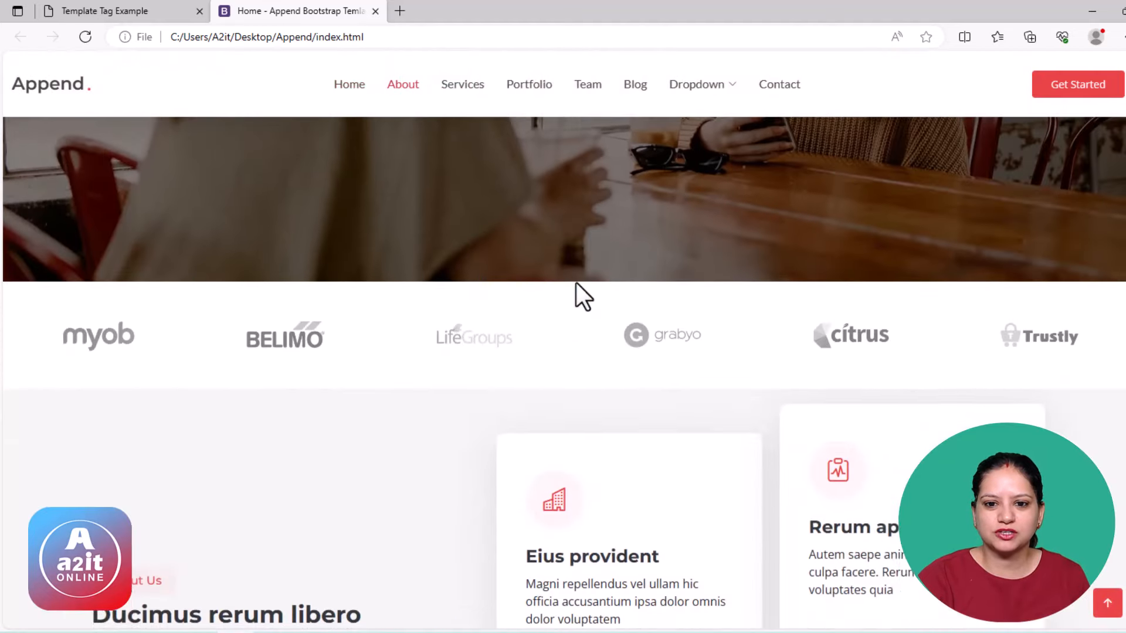
scroll(down, 3)
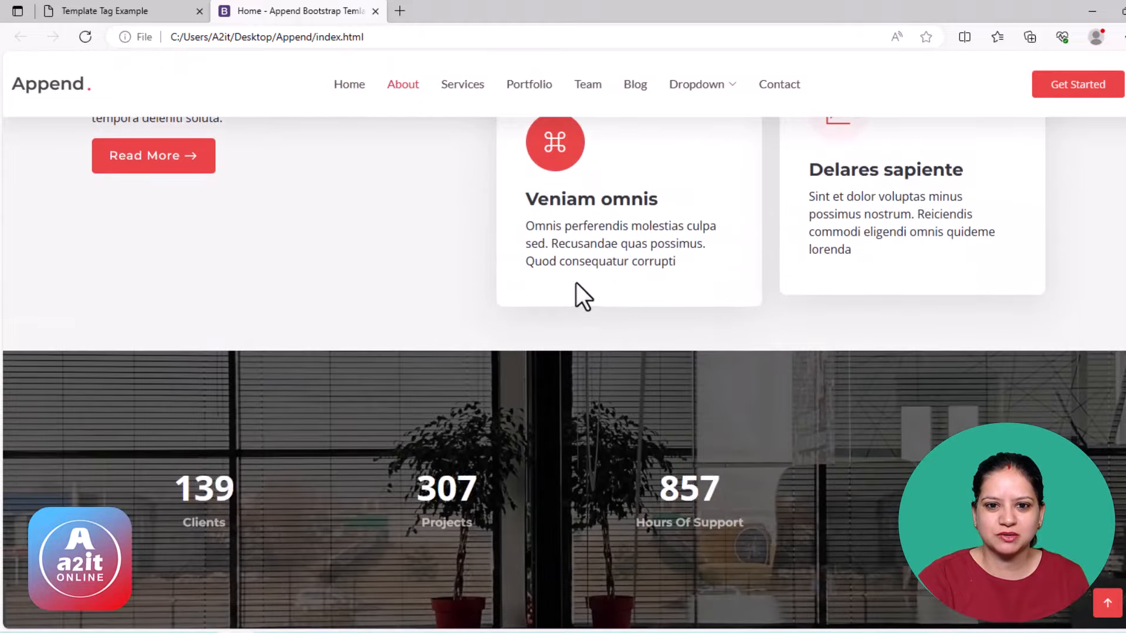
scroll(down, 3)
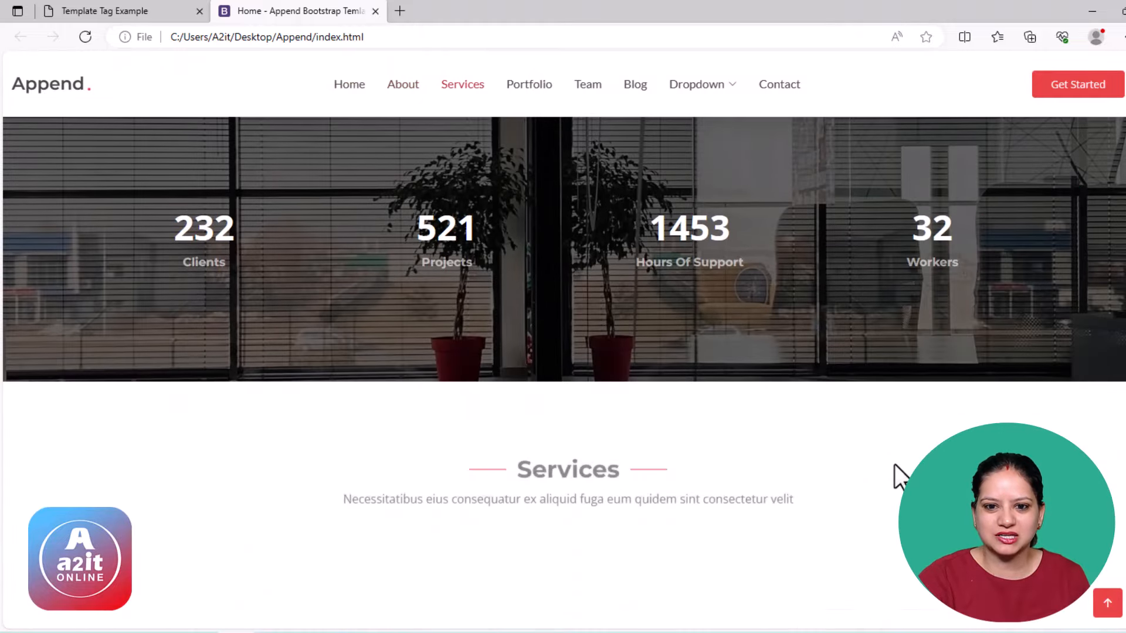
scroll(down, 3)
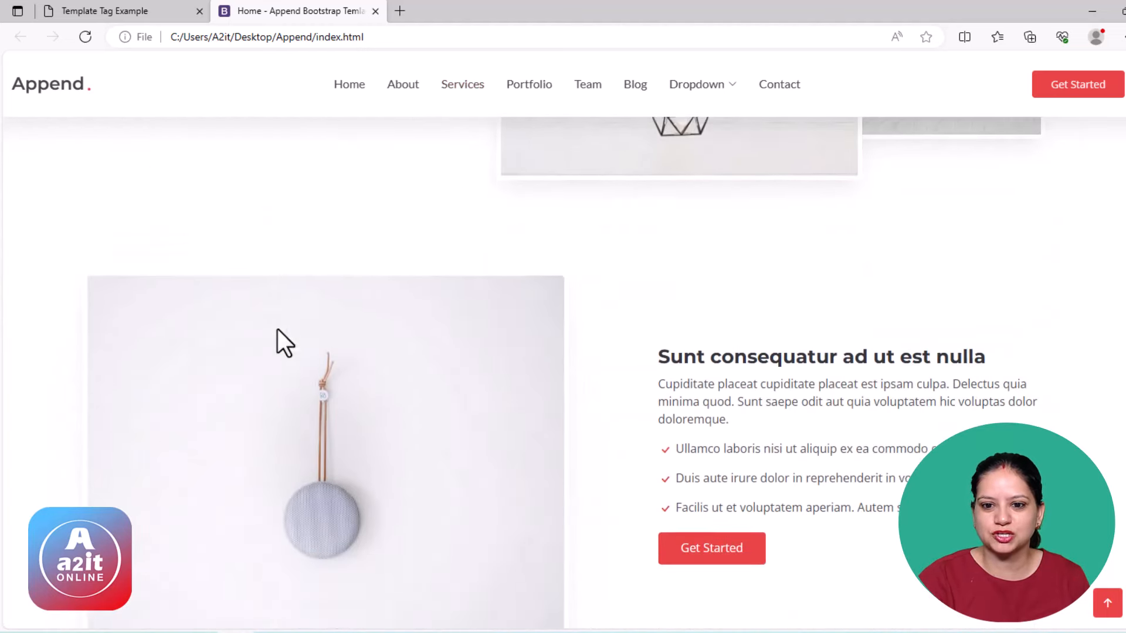
click(528, 84)
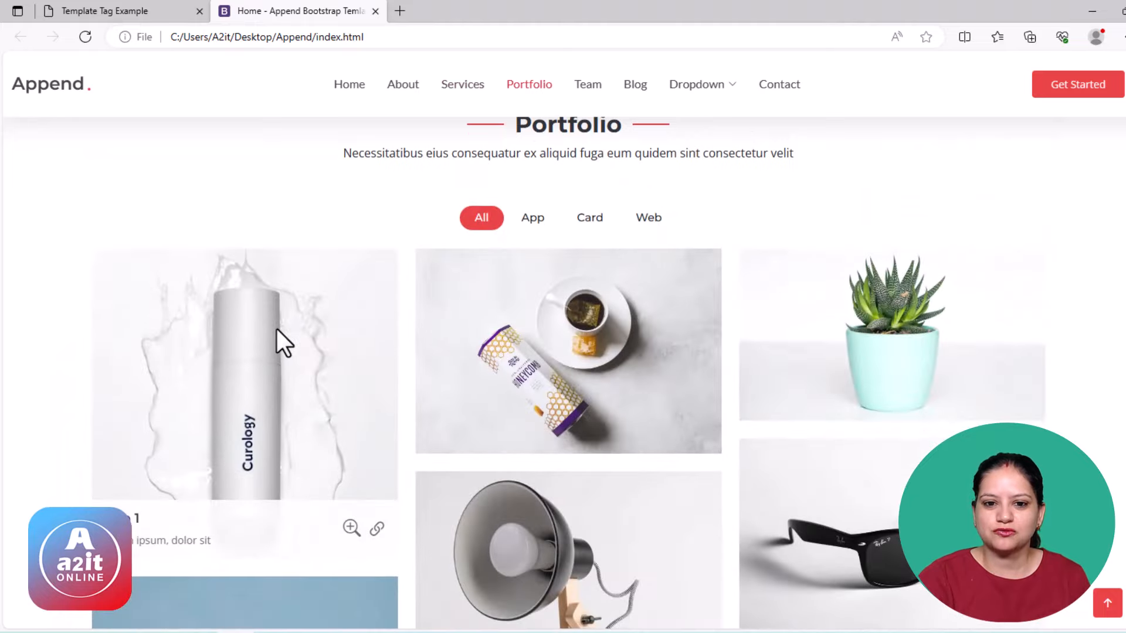
scroll(down, 3)
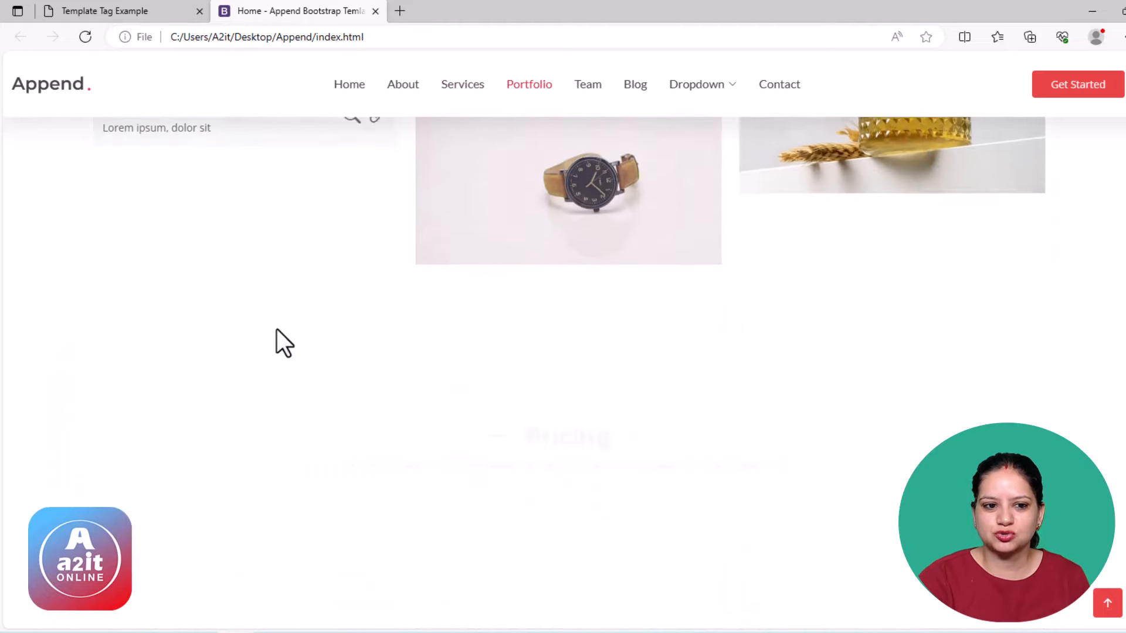
scroll(down, 3)
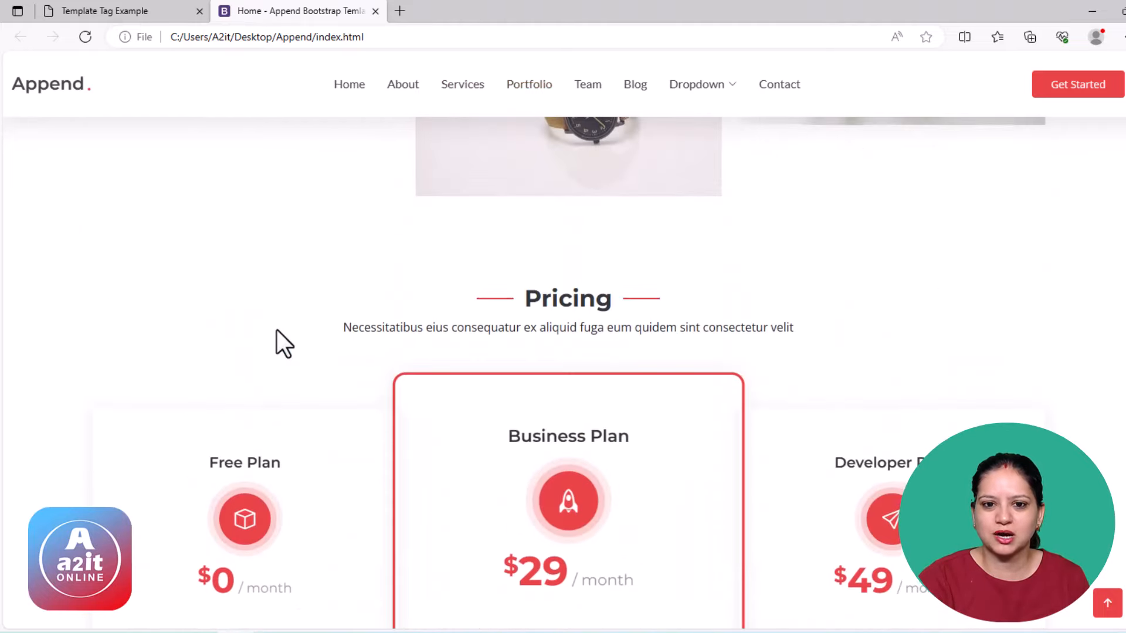
scroll(up, 3)
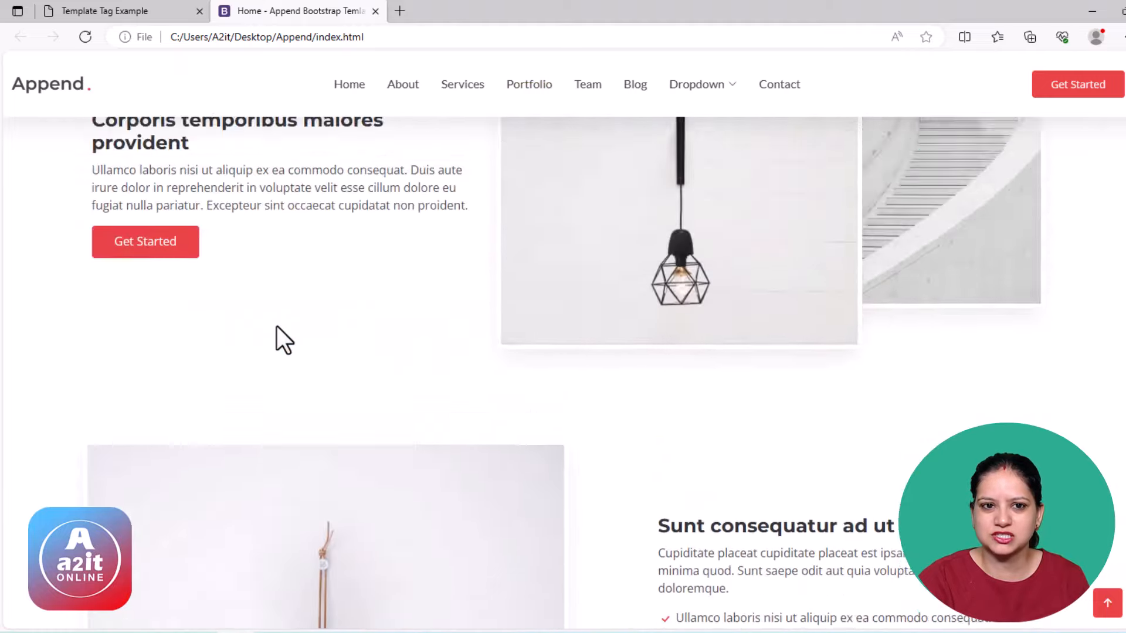
scroll(up, 3)
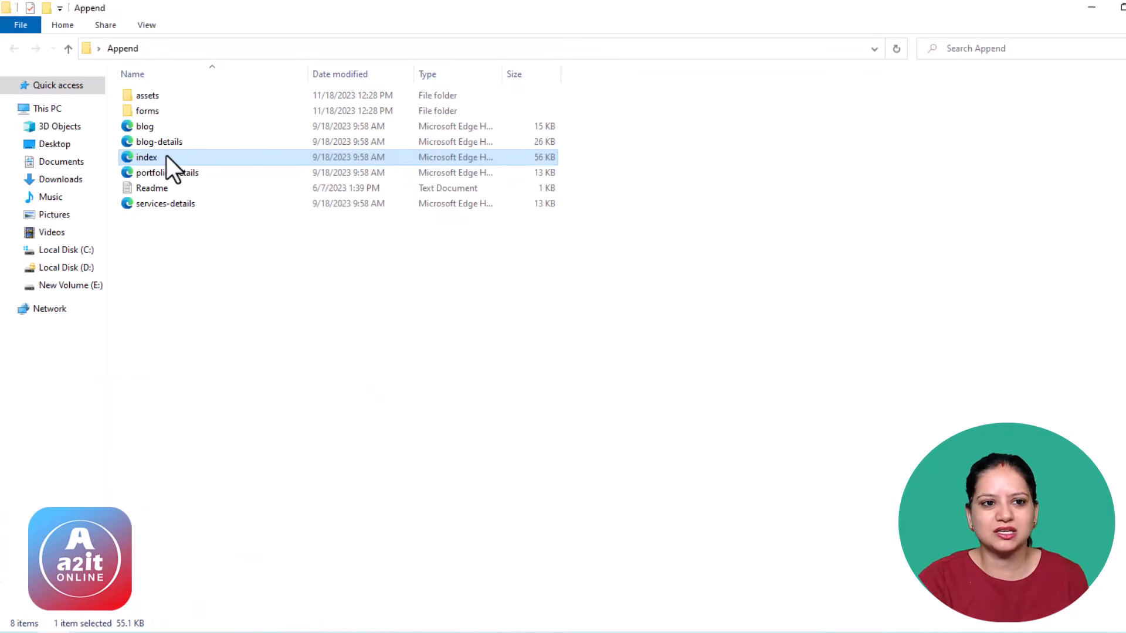
Step: Open the Append index file in Notepad via Open with
right_click(146, 157)
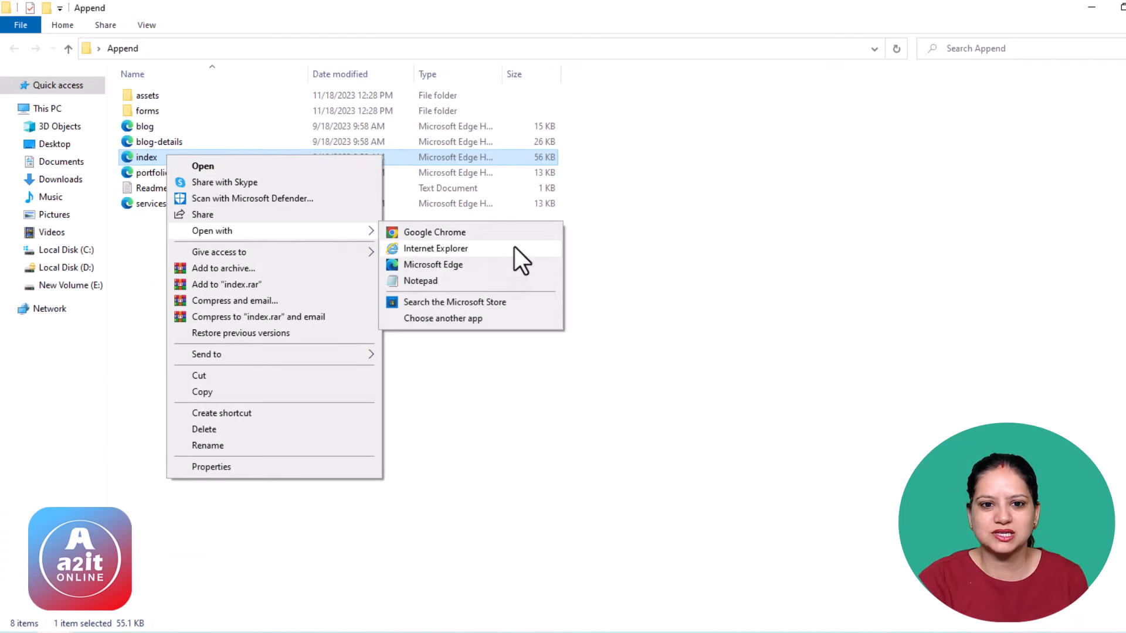
click(549, 38)
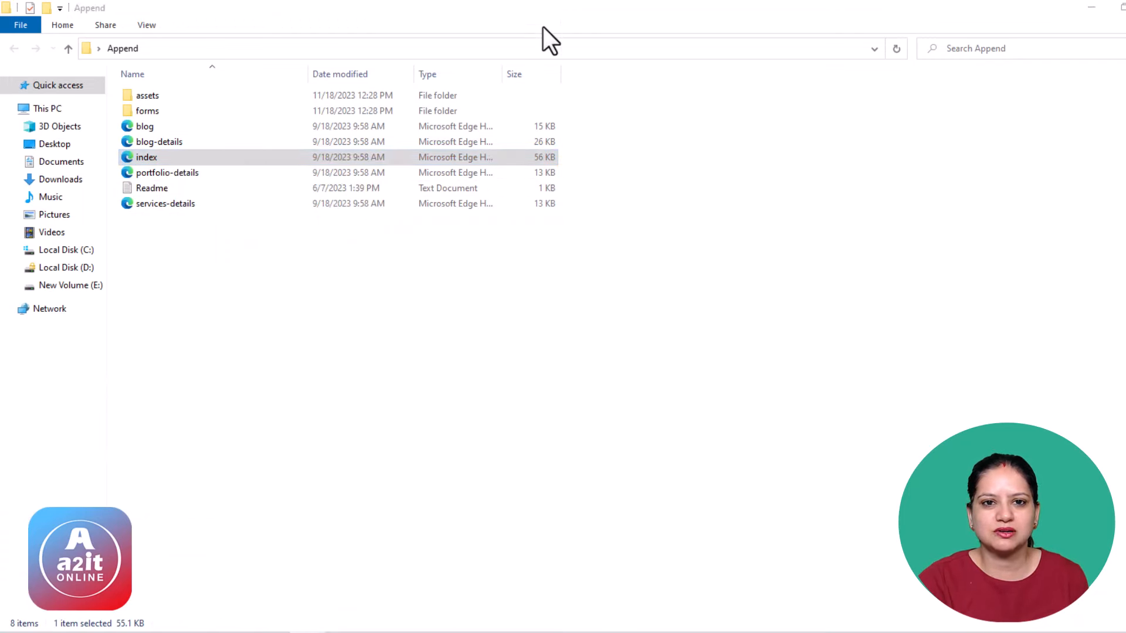
right_click(147, 157)
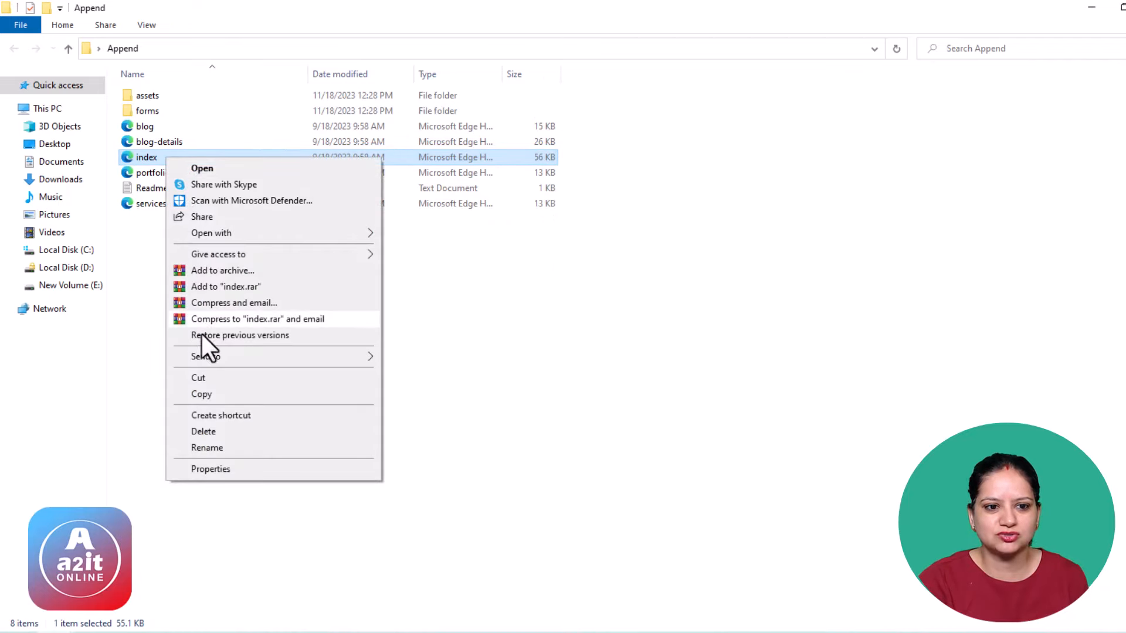
click(211, 232)
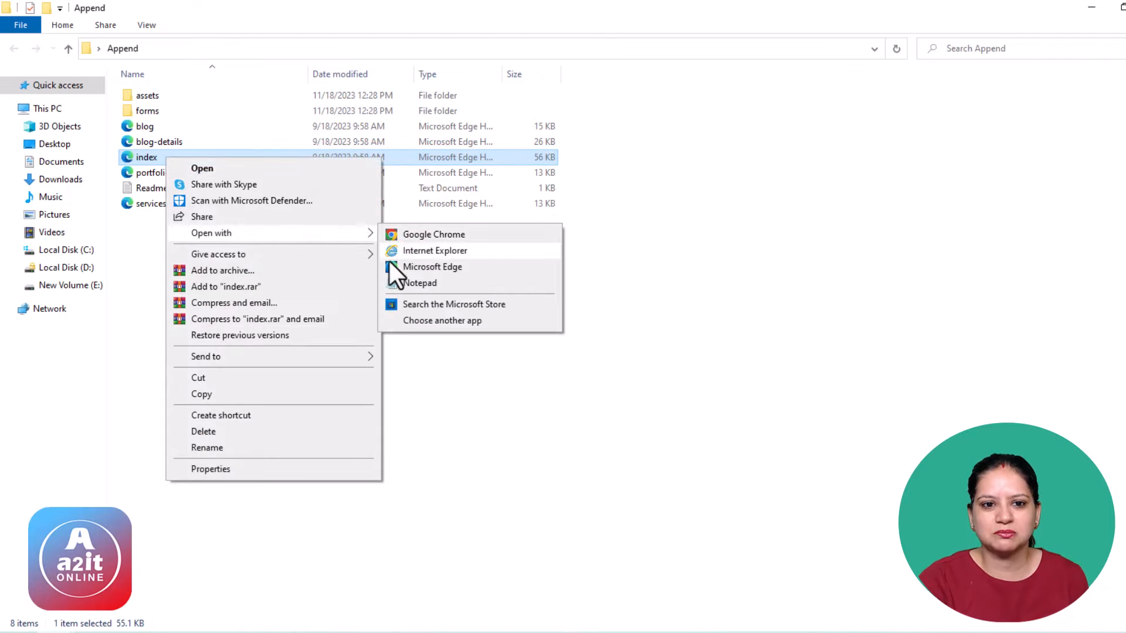
click(421, 282)
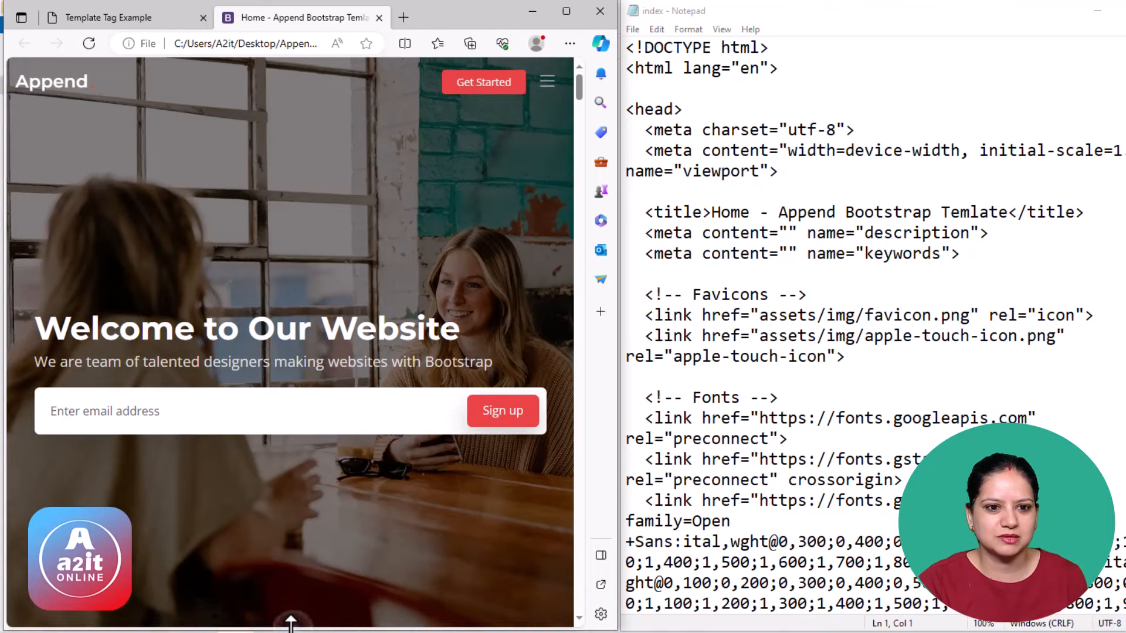
mouse_move(481, 530)
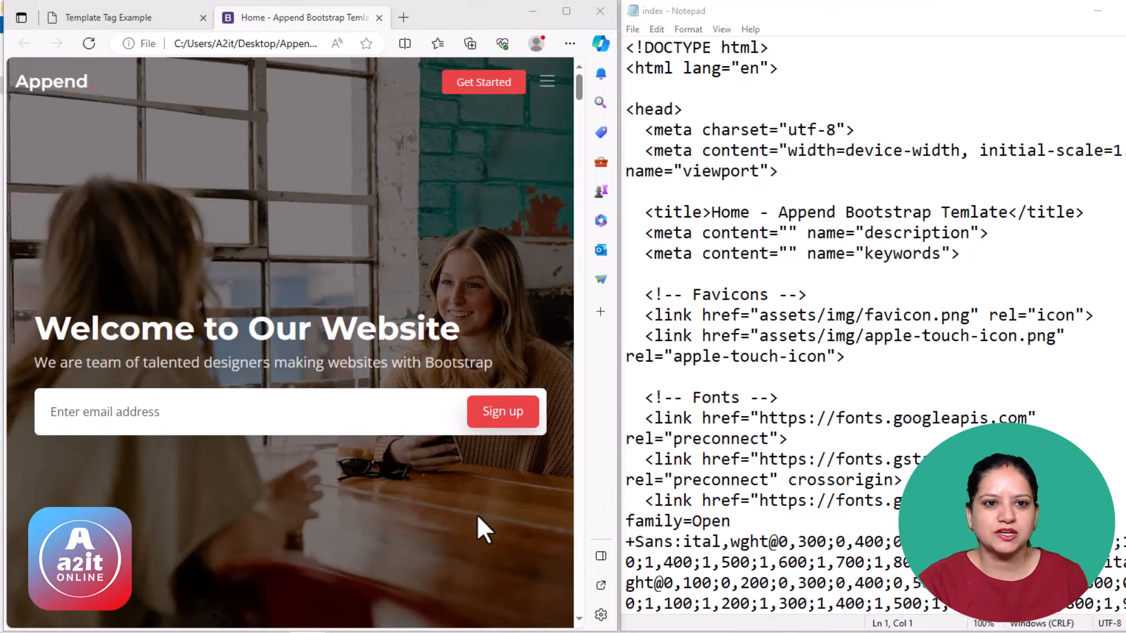
mouse_move(556, 115)
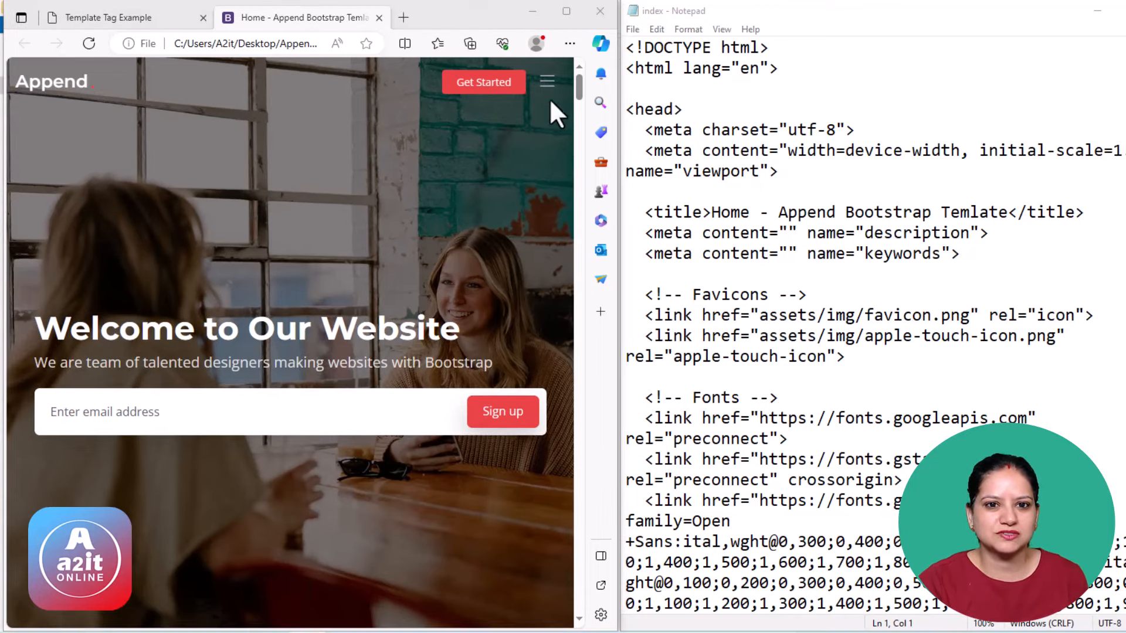
Step: Open and close the homepage's navigation menu in Edge beside the Notepad source
click(547, 81)
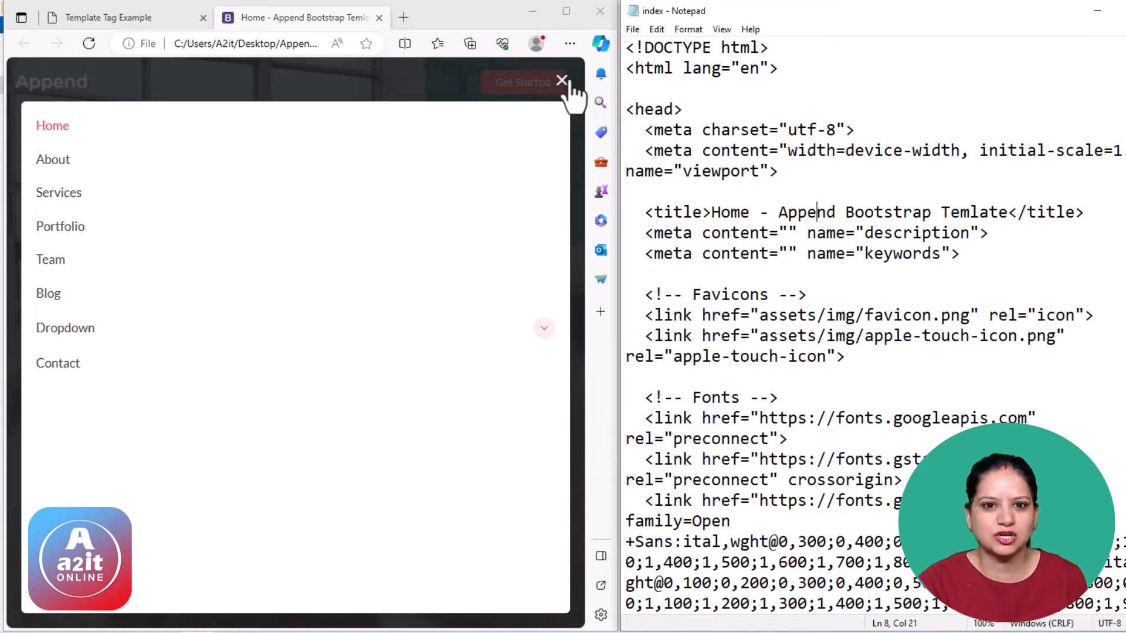
click(561, 80)
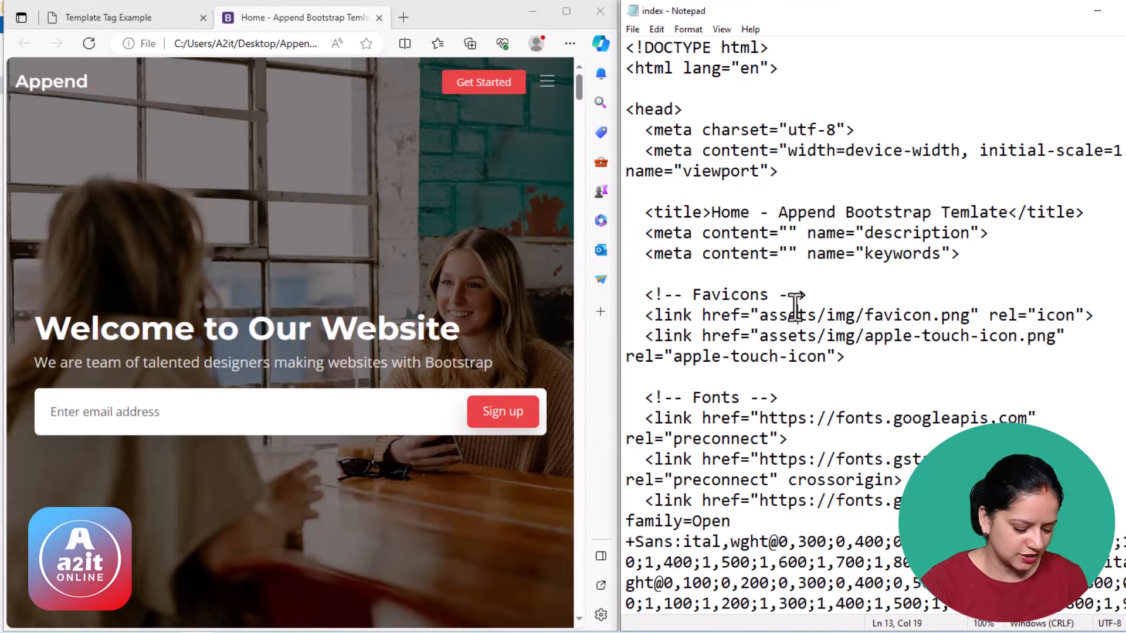
Step: Find 'about' in the source, relabel the nav link 'About the company', and save
key(ctrl+f)
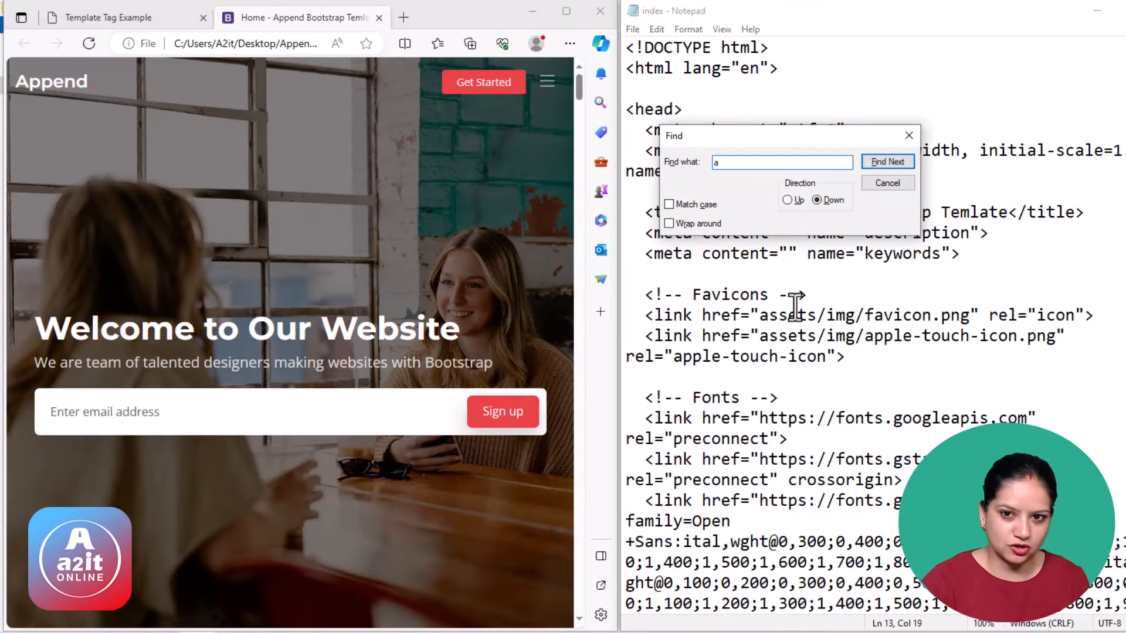
text(bout)
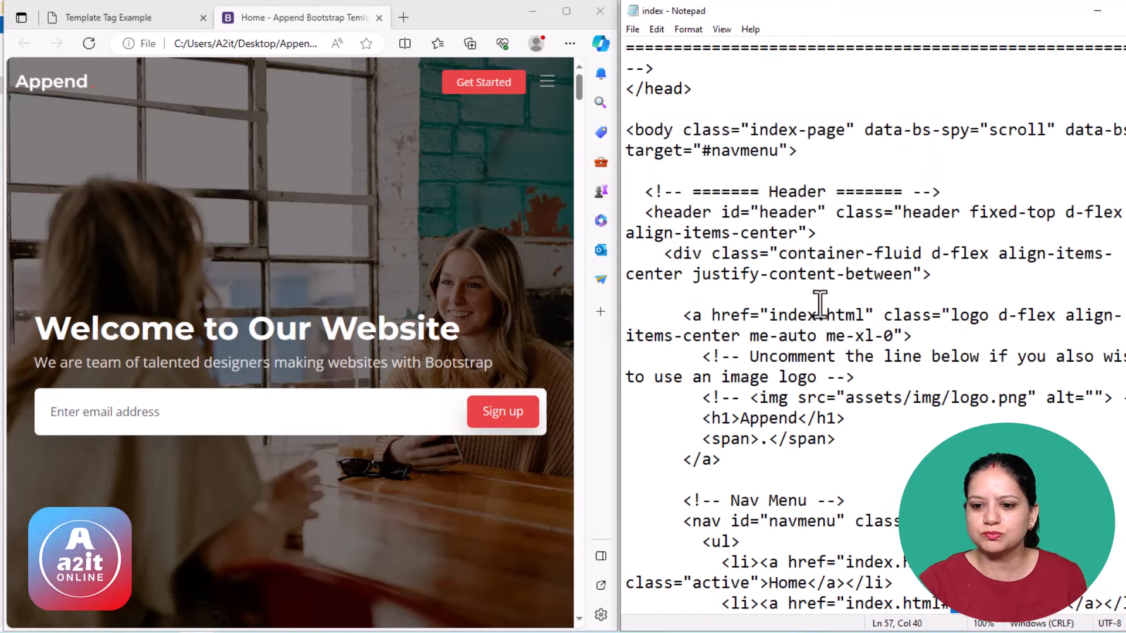
double_click(971, 294)
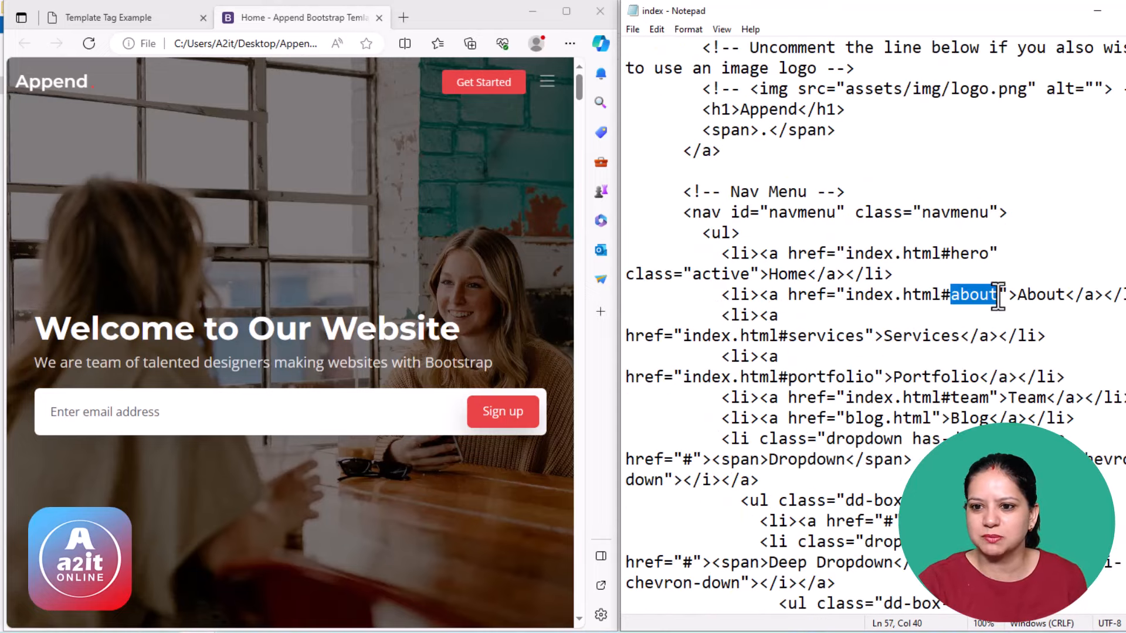
double_click(1039, 295)
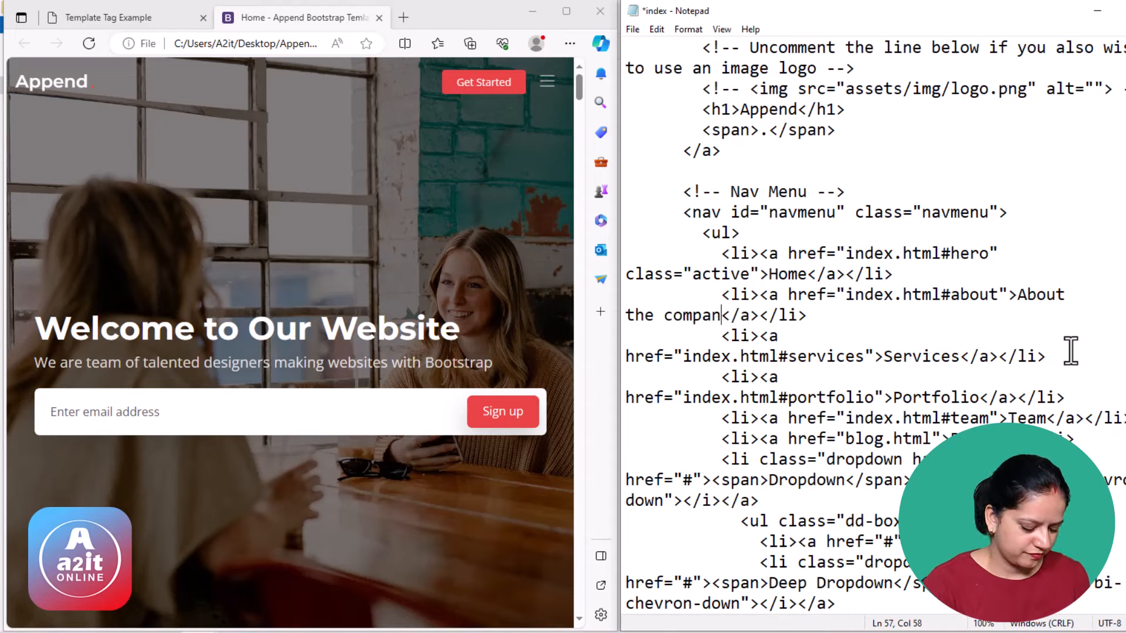
key(Backspace)
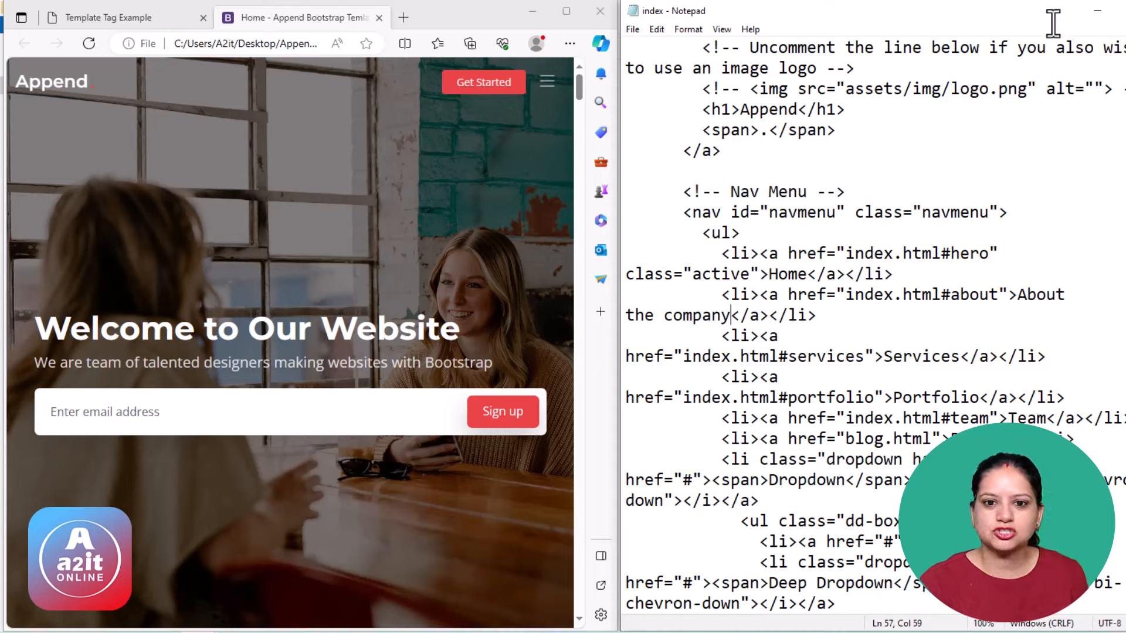
click(632, 29)
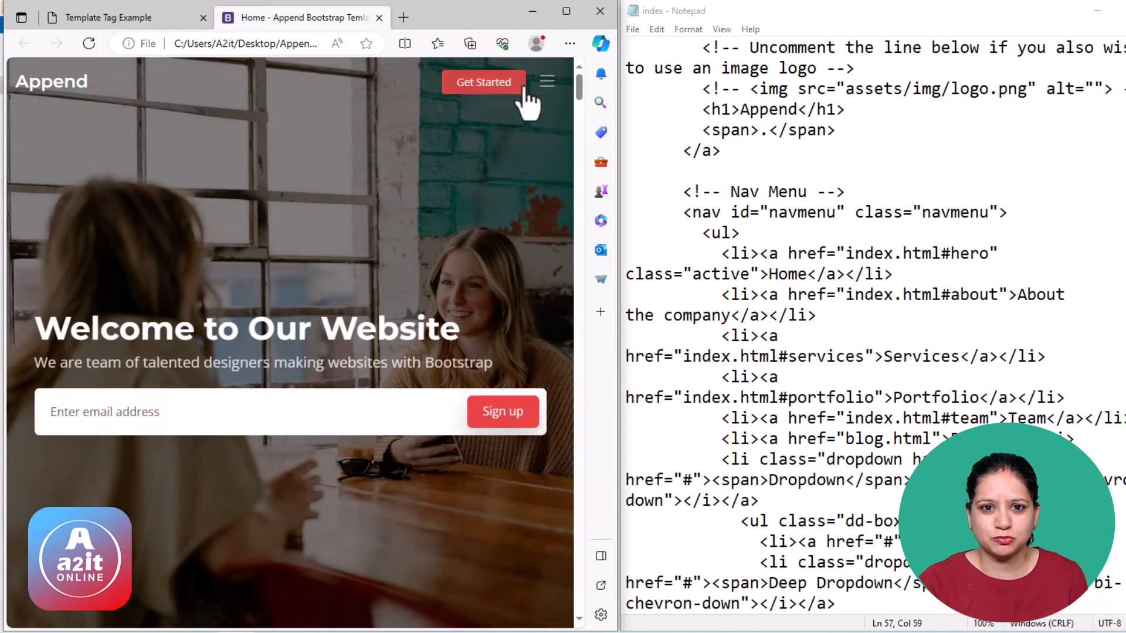
Step: Use the 'About the company' menu link, select the About heading, and search the source
click(547, 81)
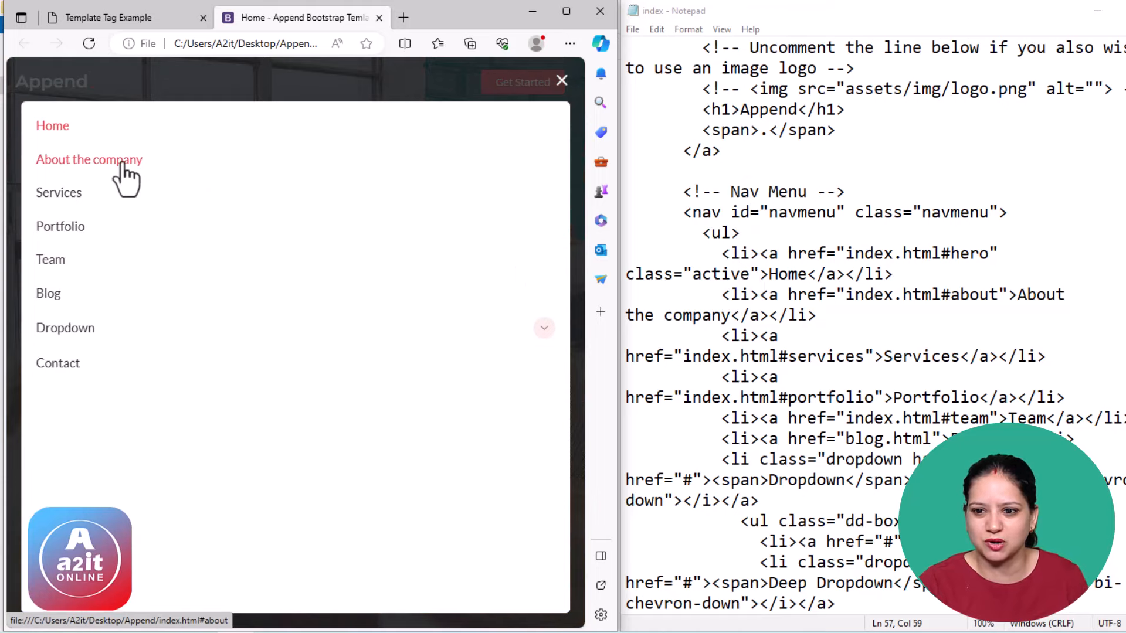
click(89, 160)
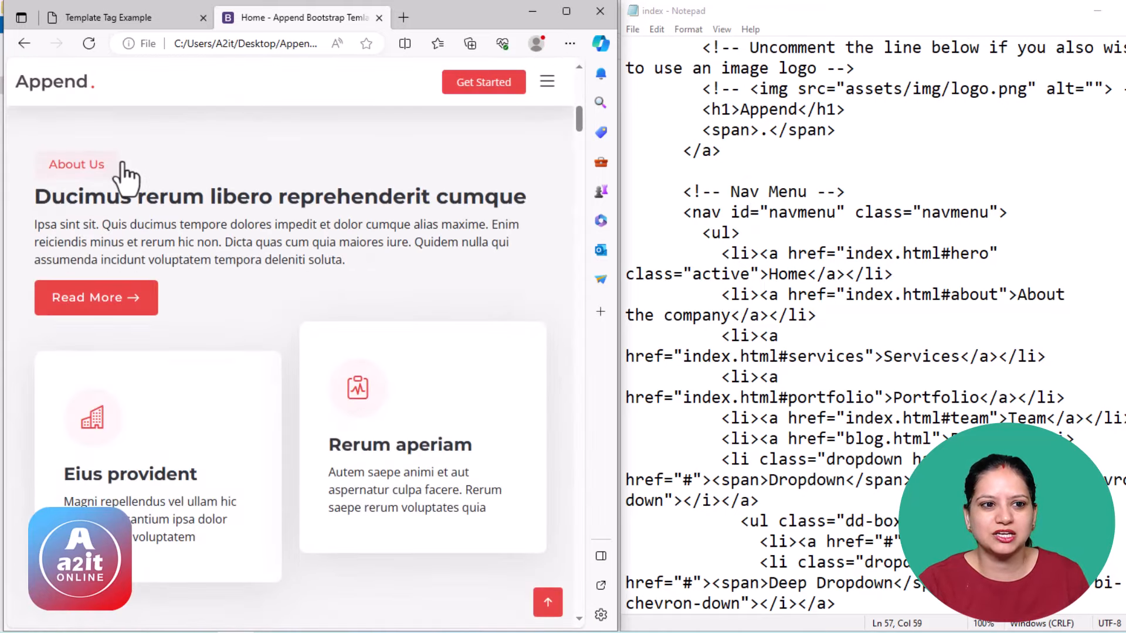
drag(34, 196, 374, 196)
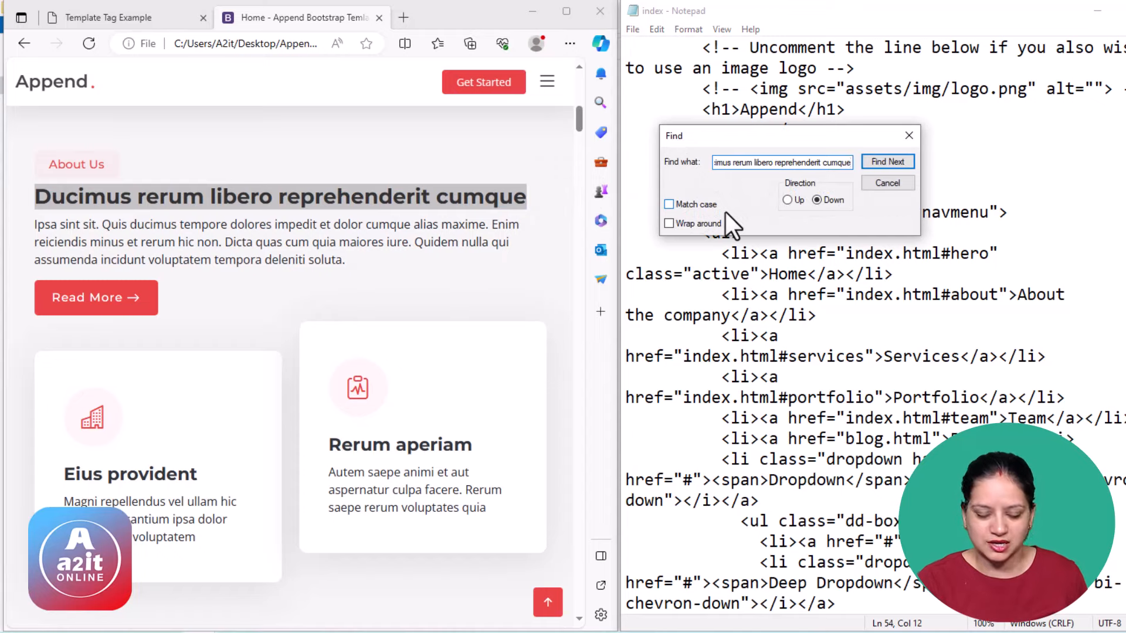
click(887, 160)
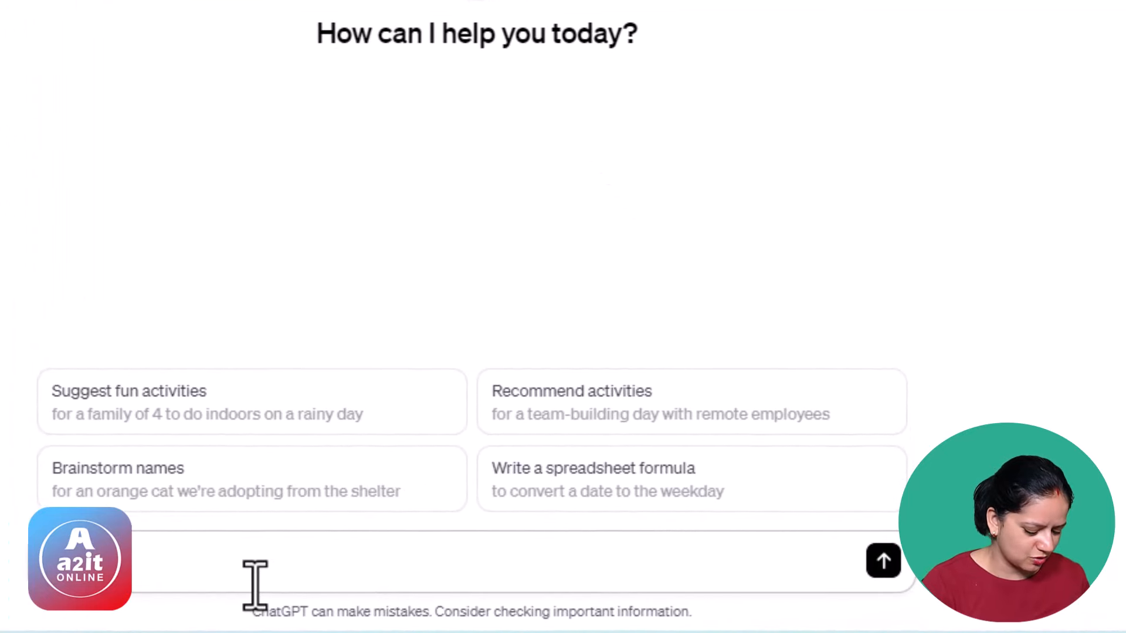
Step: Ask ChatGPT for an About Us for software company A2IT and select the About A2IT paragraph
text(ut us for a)
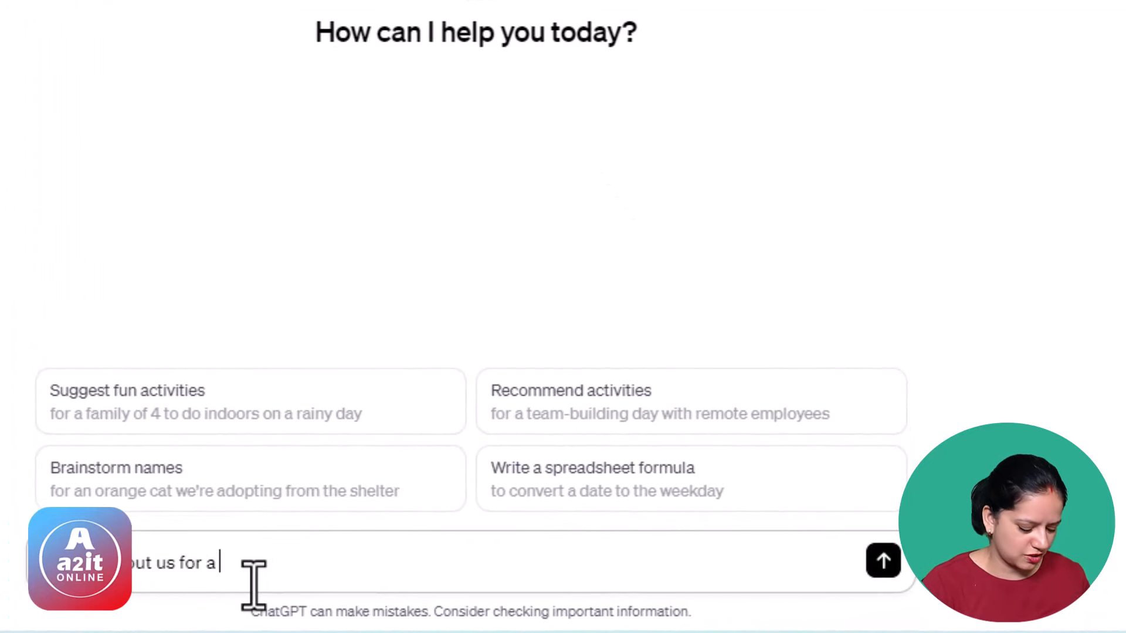
text(software)
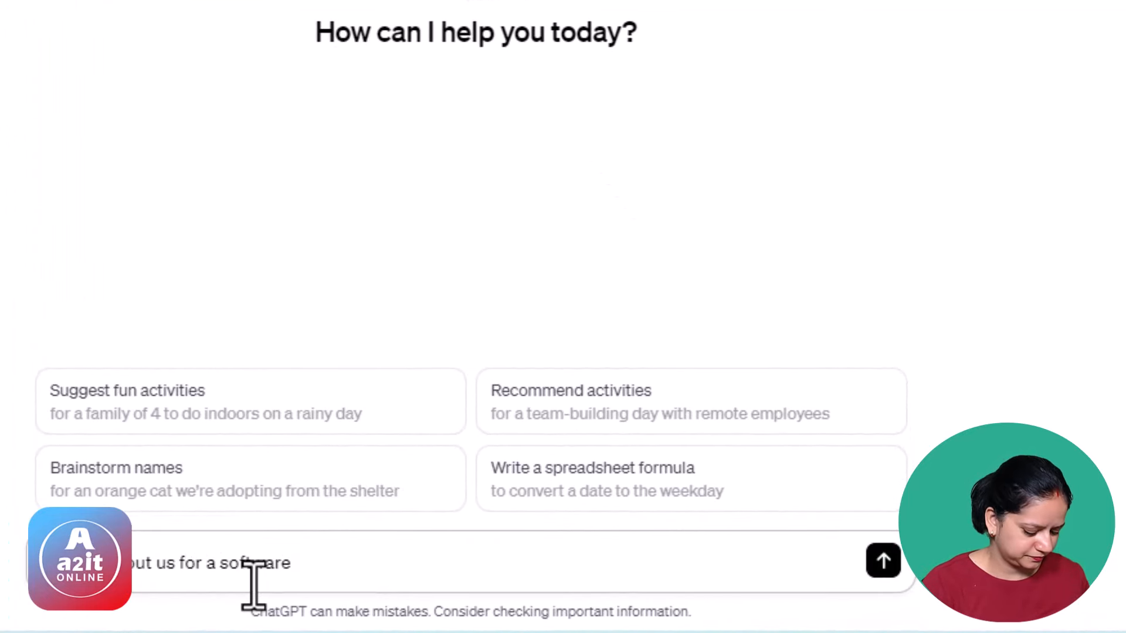
text(development company)
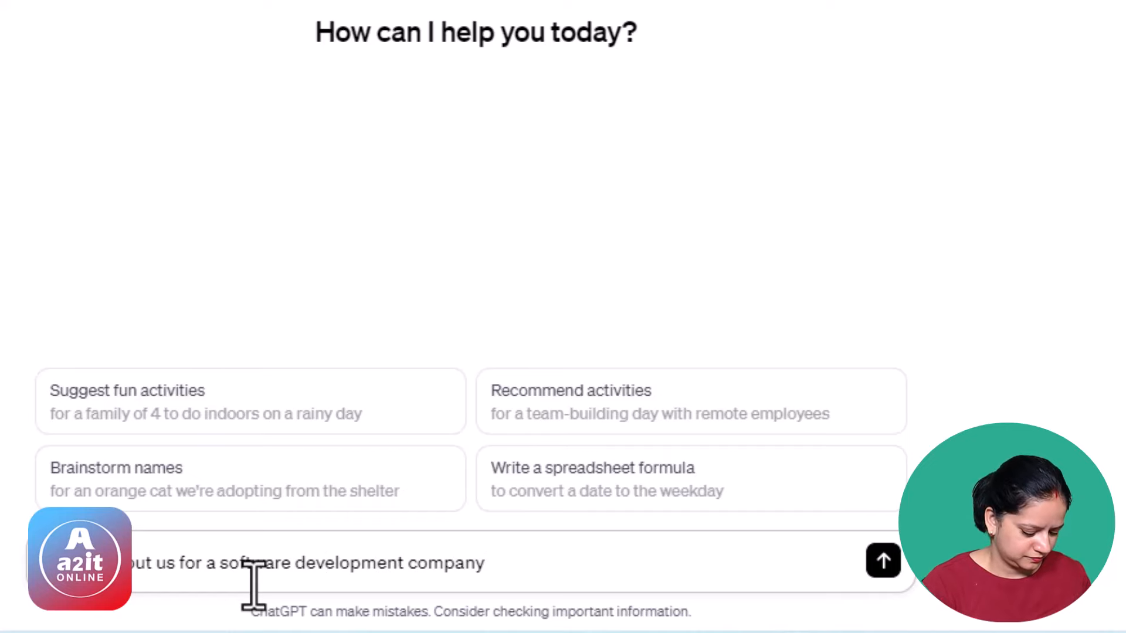
text(with name A2IT)
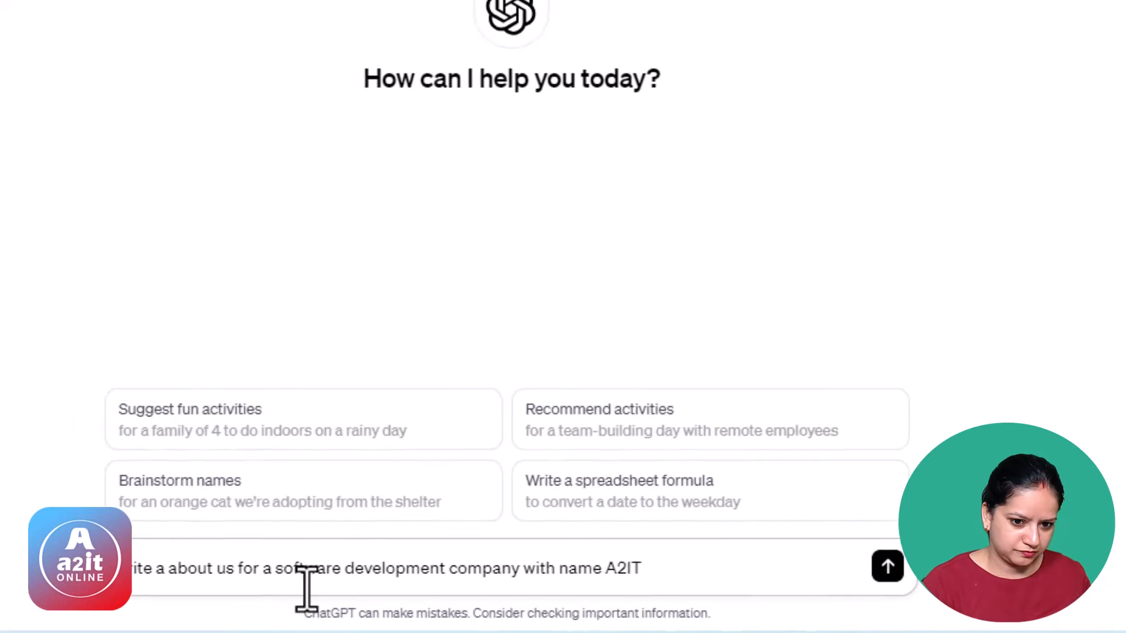
click(887, 567)
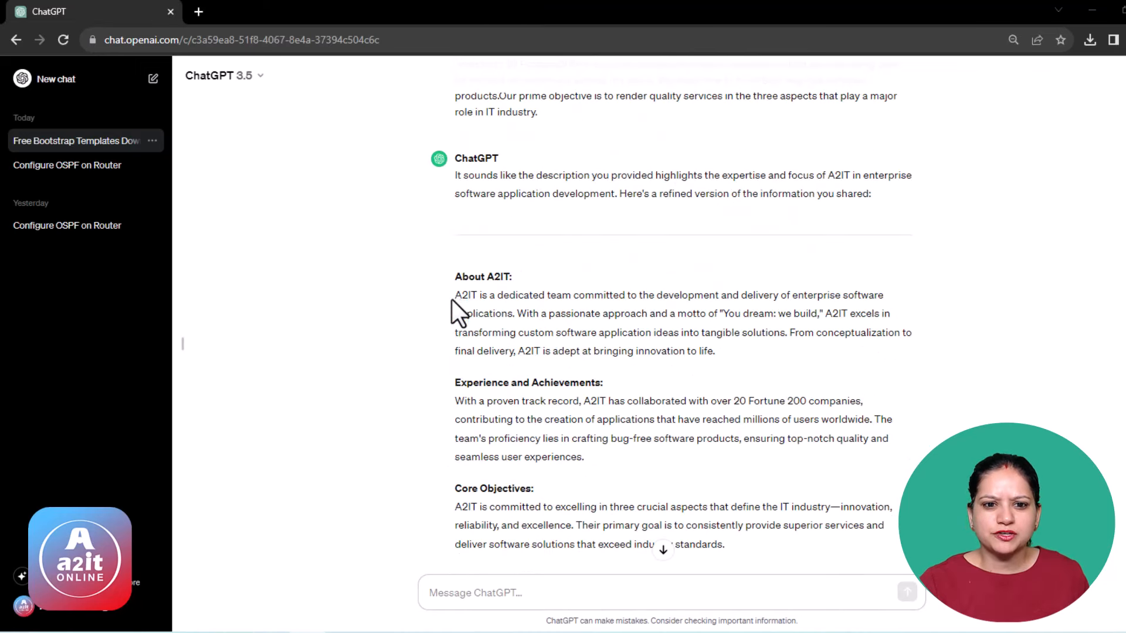
drag(454, 294, 714, 351)
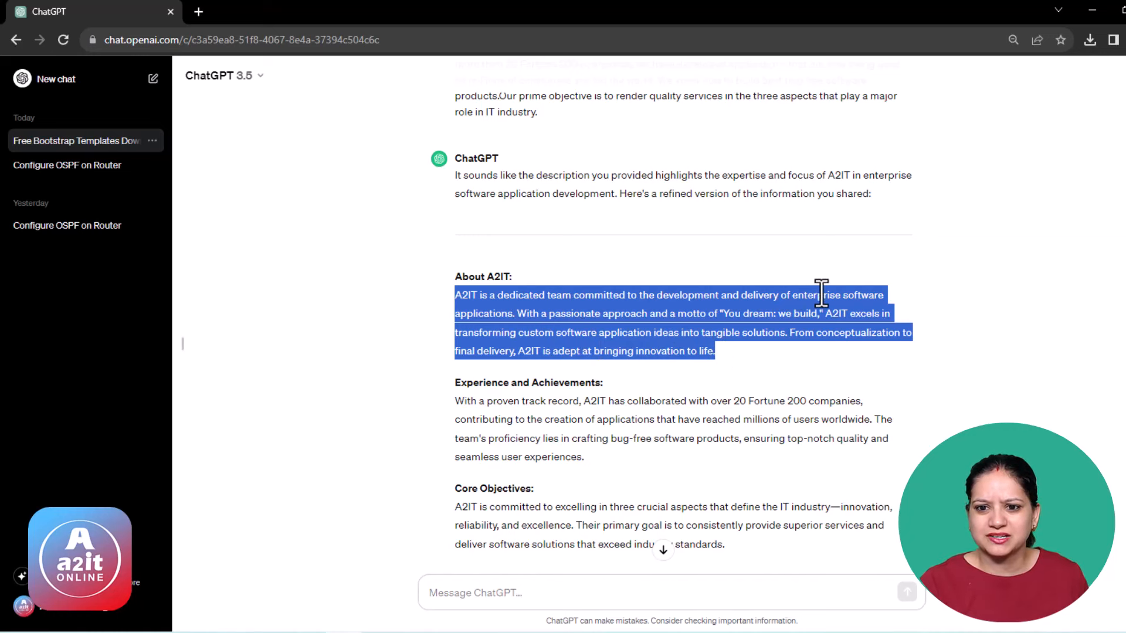
scroll(down, 3)
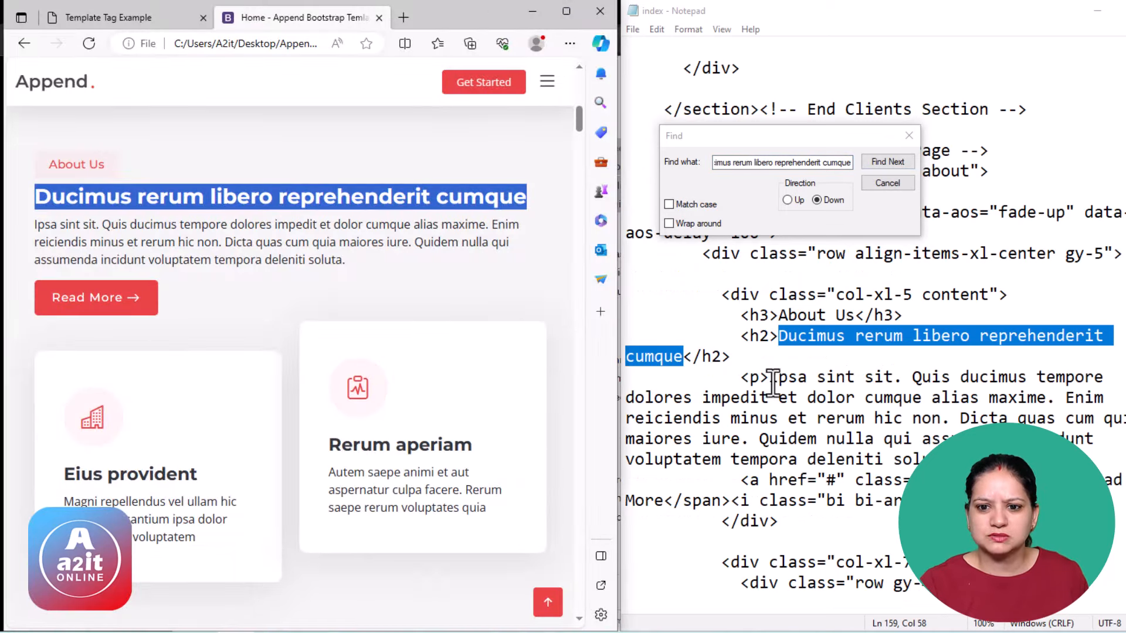
Step: Replace the About section's placeholder heading in index.html with the A2IT text and save
click(887, 162)
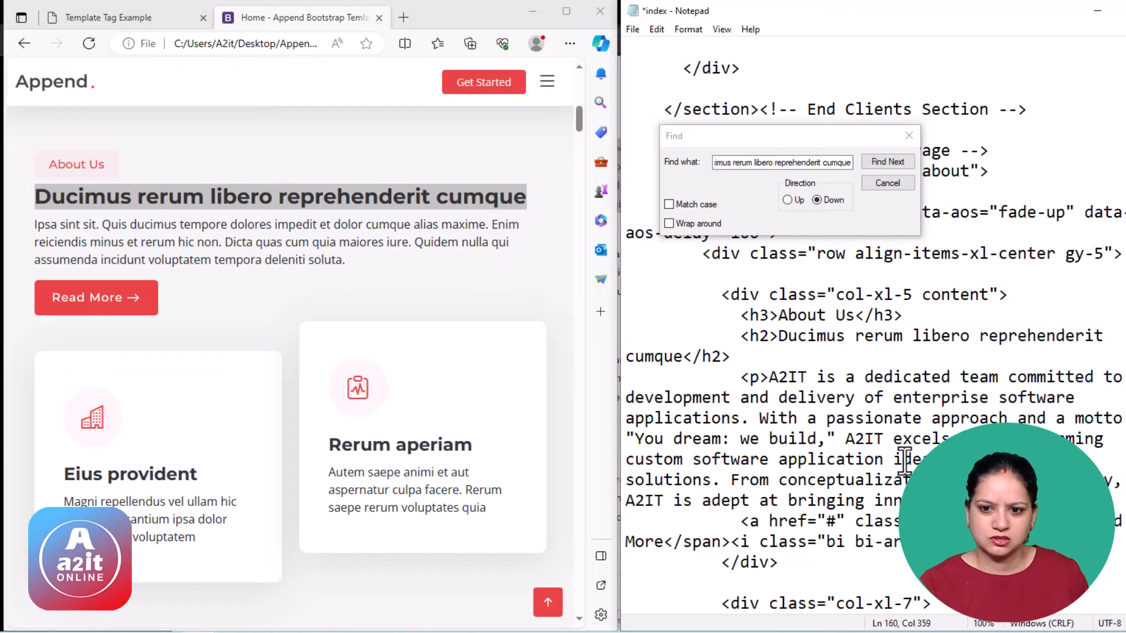
mouse_move(782, 423)
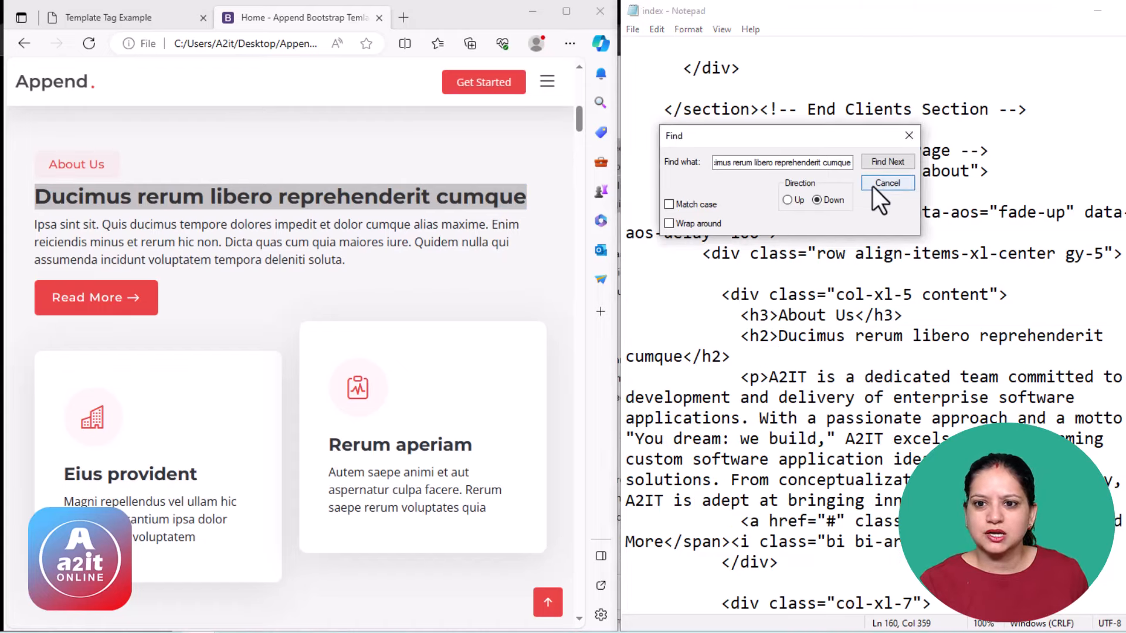
click(887, 183)
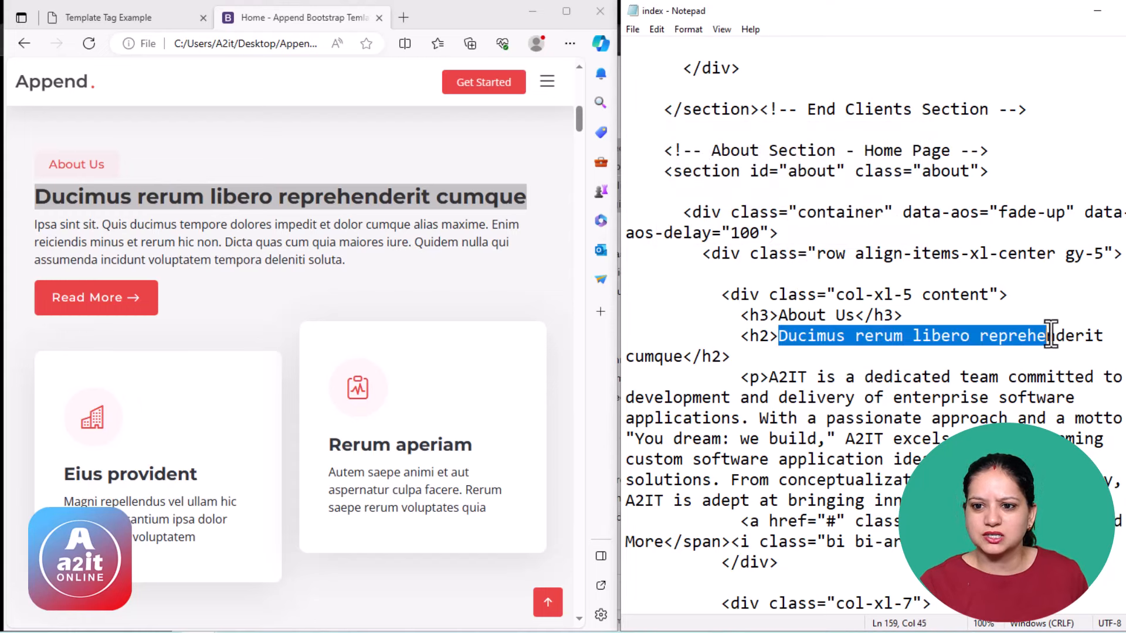
drag(1048, 335, 678, 357)
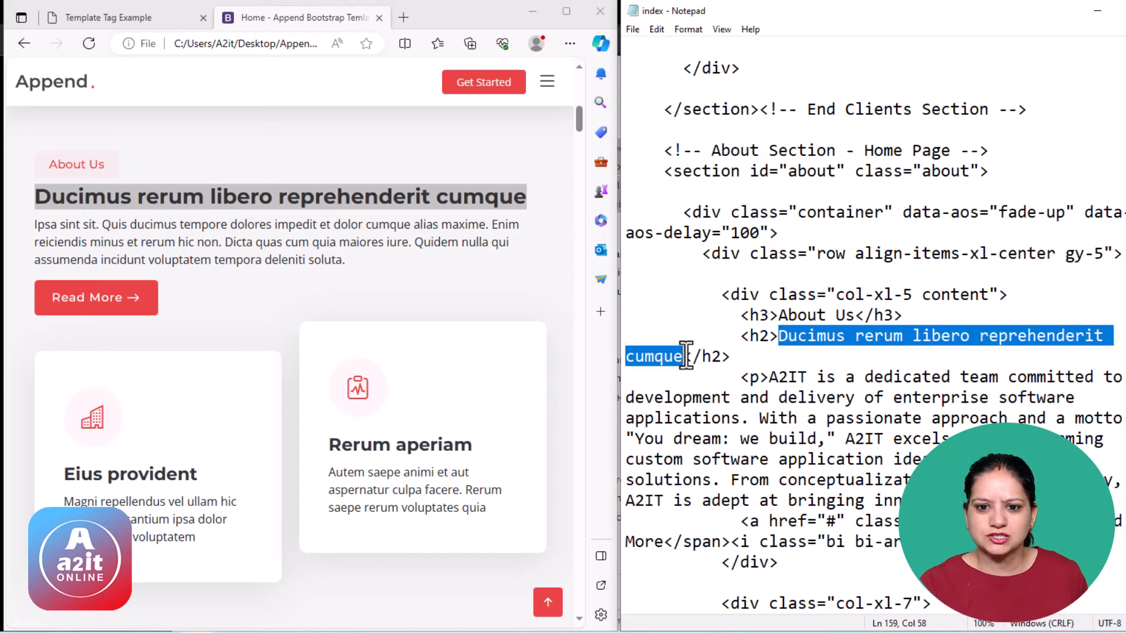
text(A@)
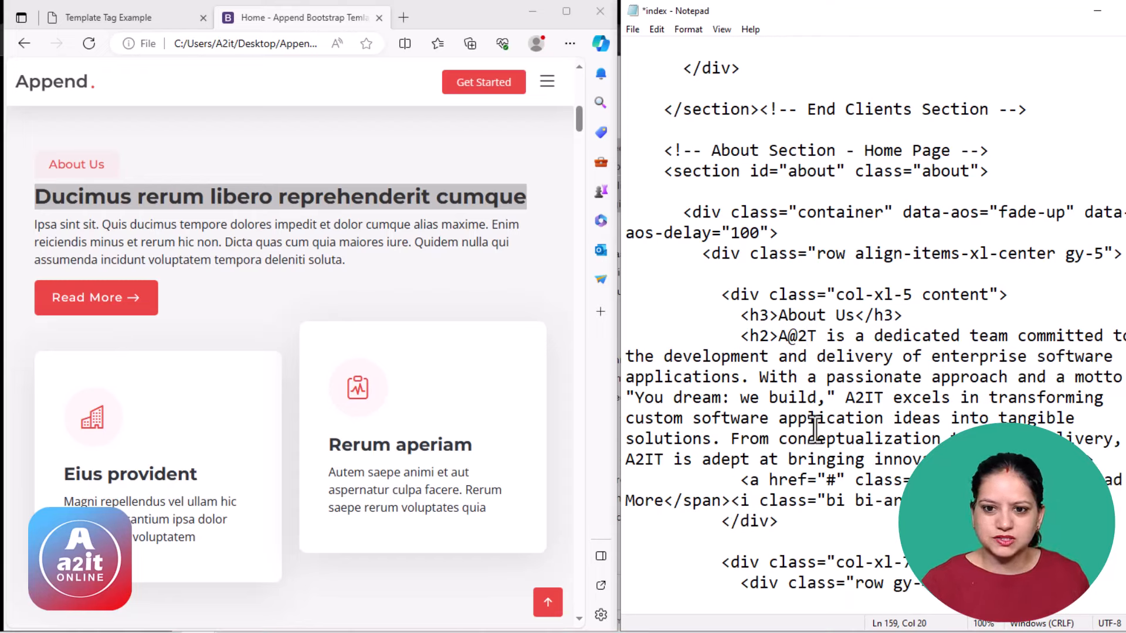
key(Backspace)
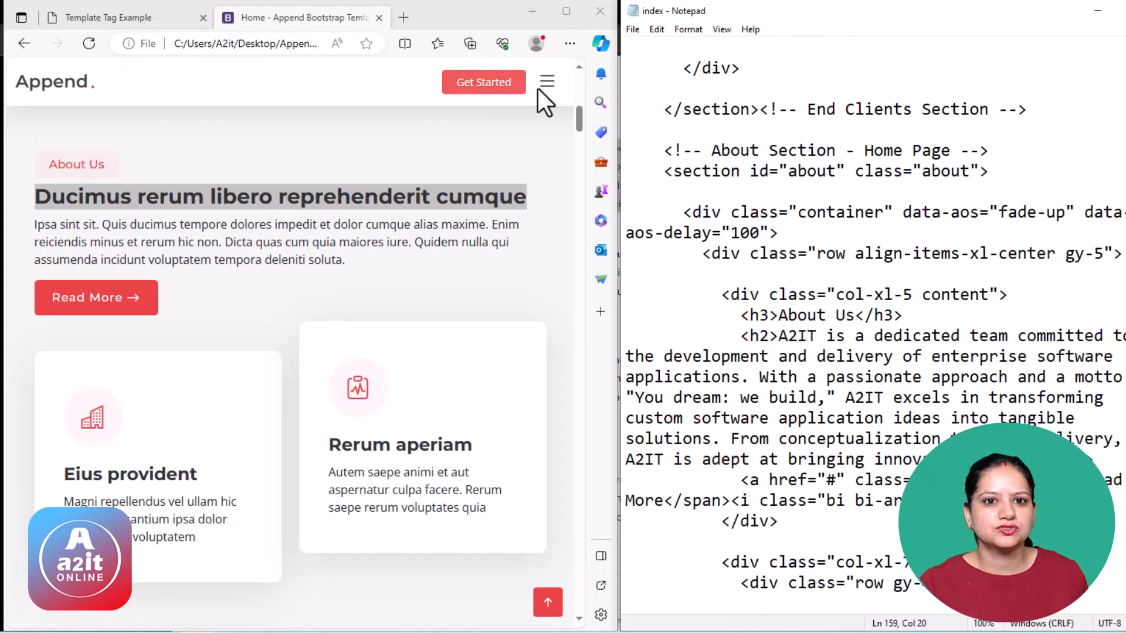
Step: Retag the About Us label and A2IT text from h3/h2 to h4, then reload Edge
click(89, 43)
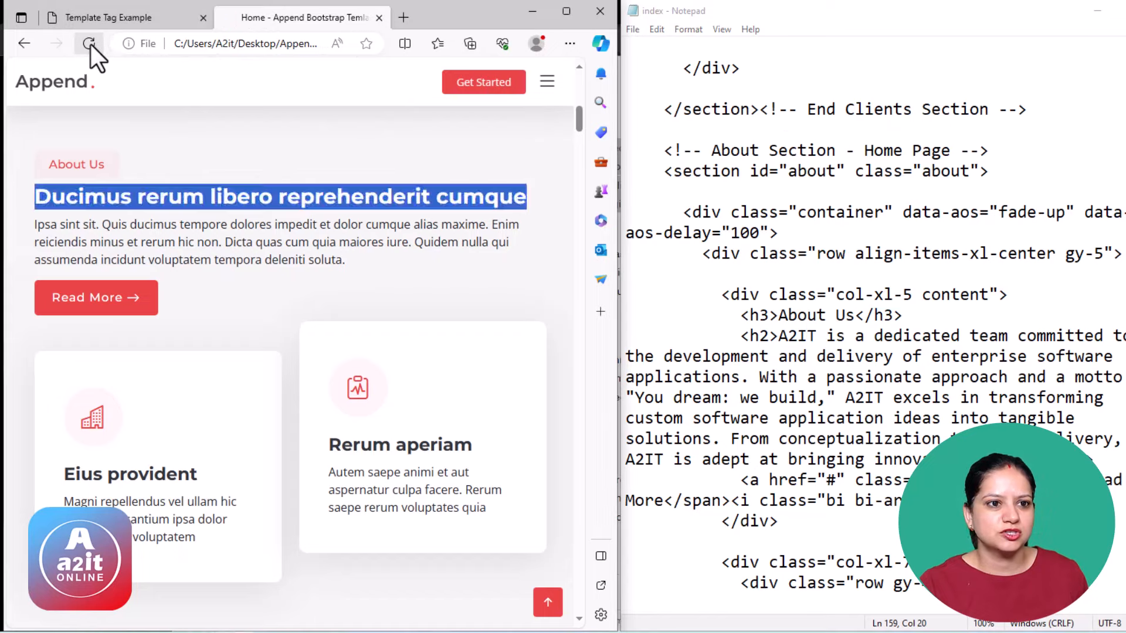
click(88, 44)
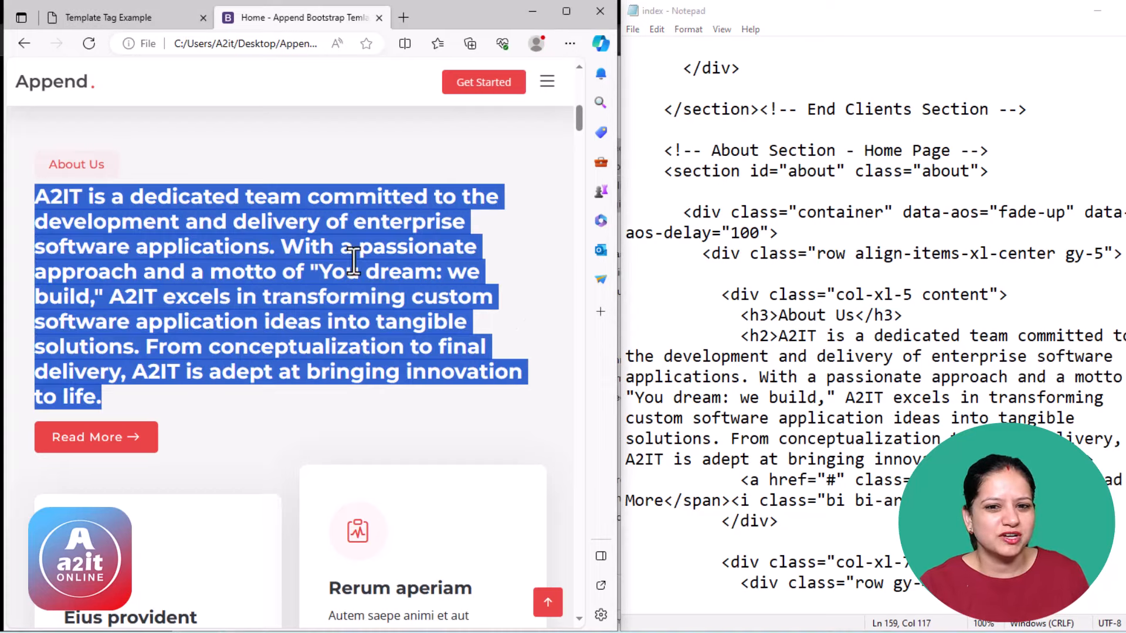
click(747, 320)
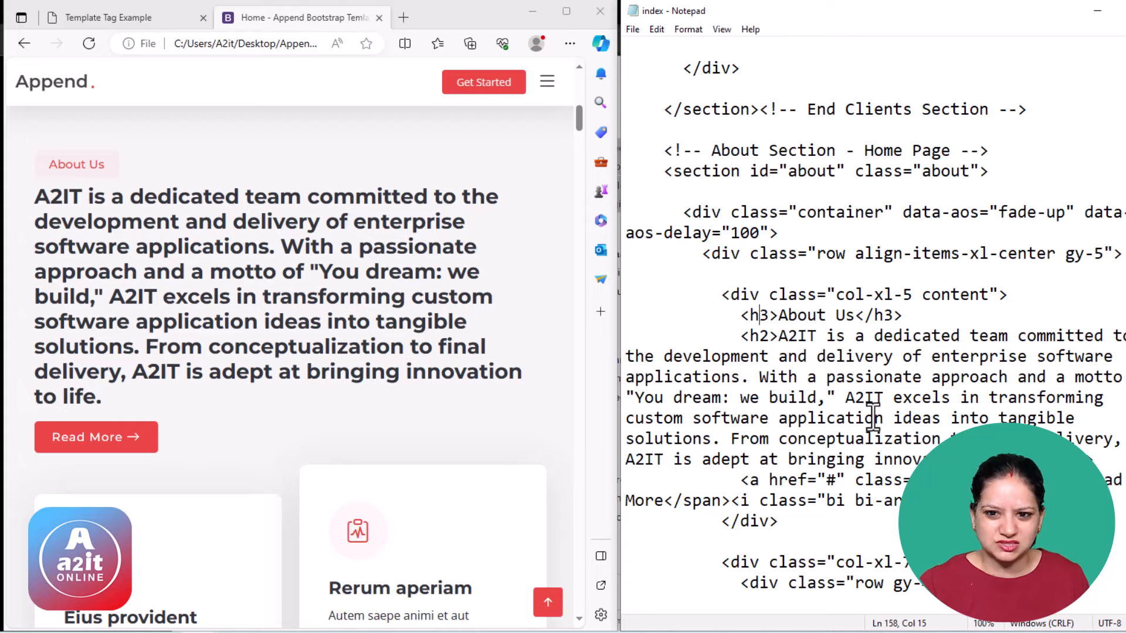
text(4)
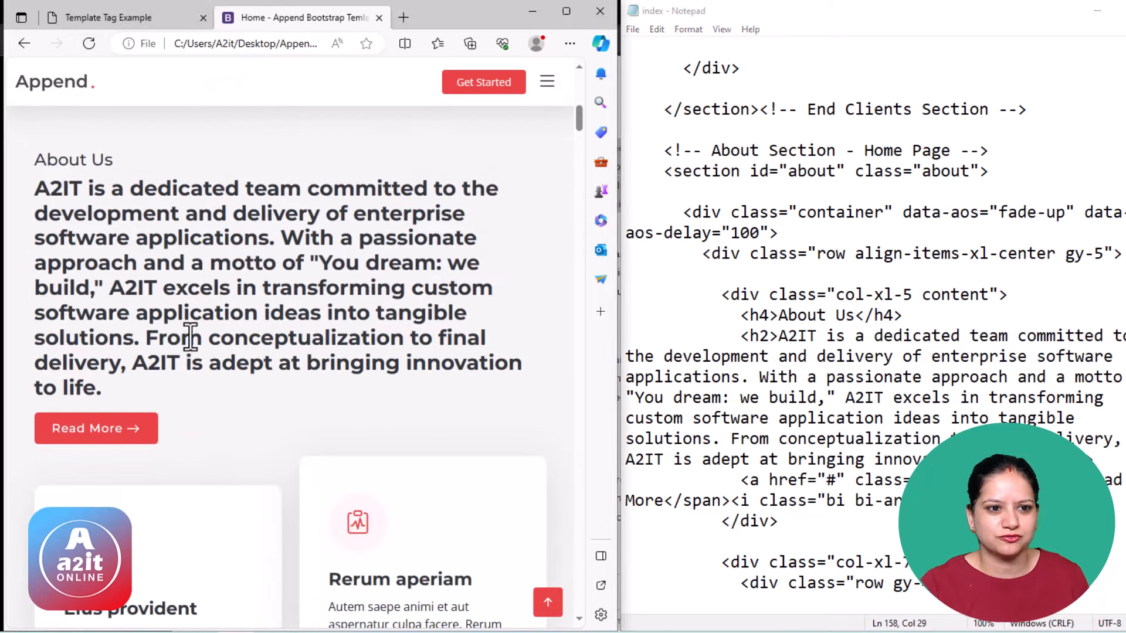
mouse_move(207, 398)
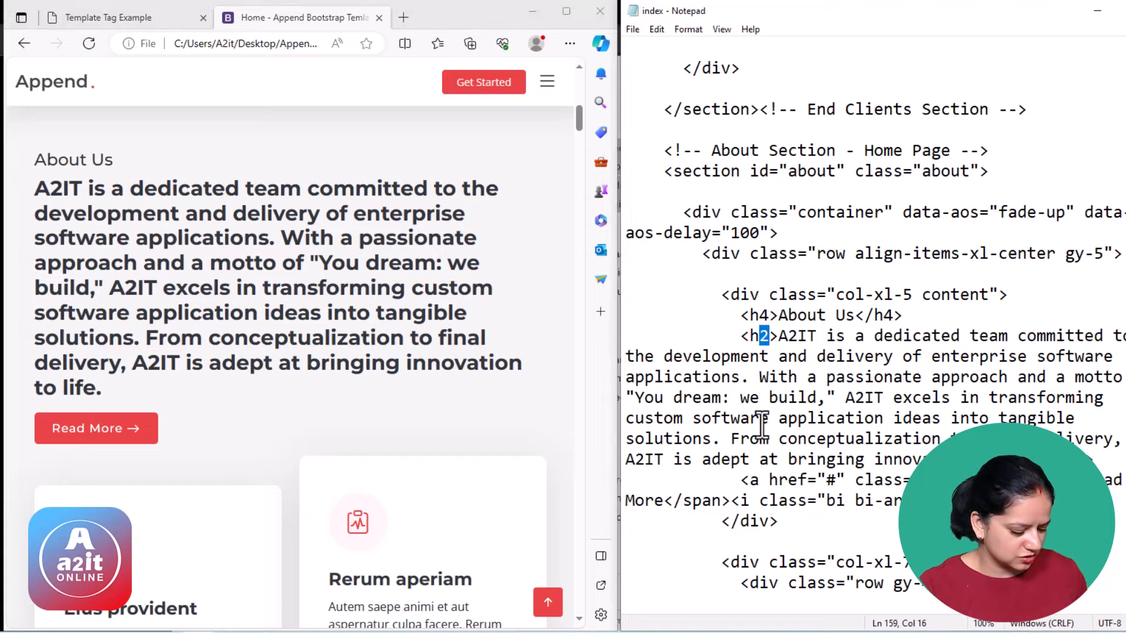
text(4)
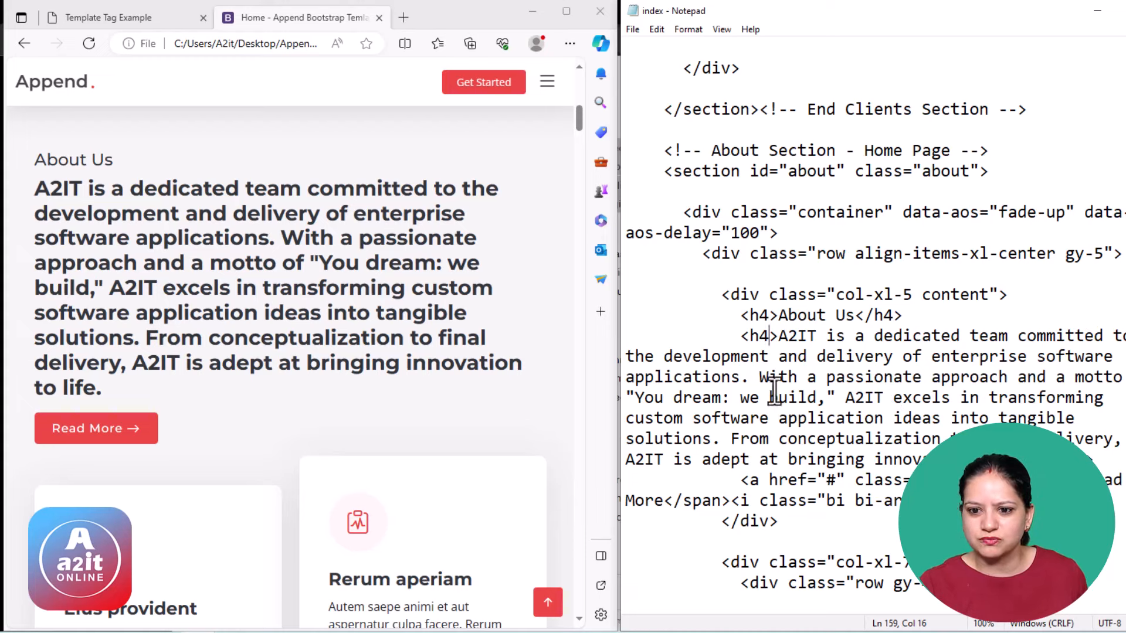
click(89, 44)
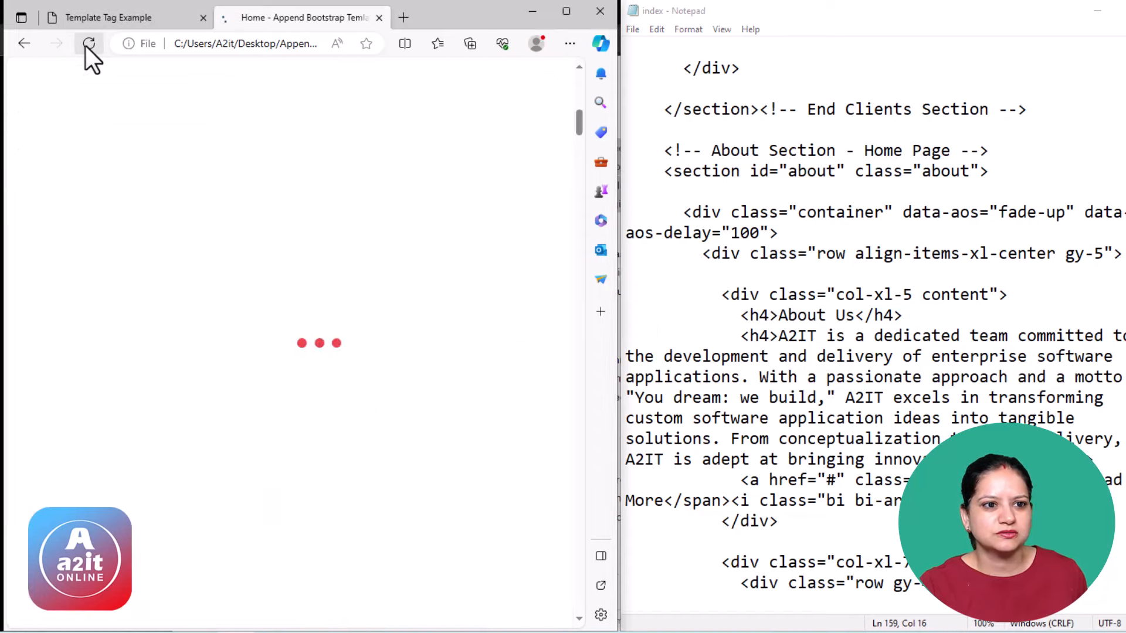
Step: Reload the preview and scroll through the smaller About text, stats, Services and Features
click(90, 43)
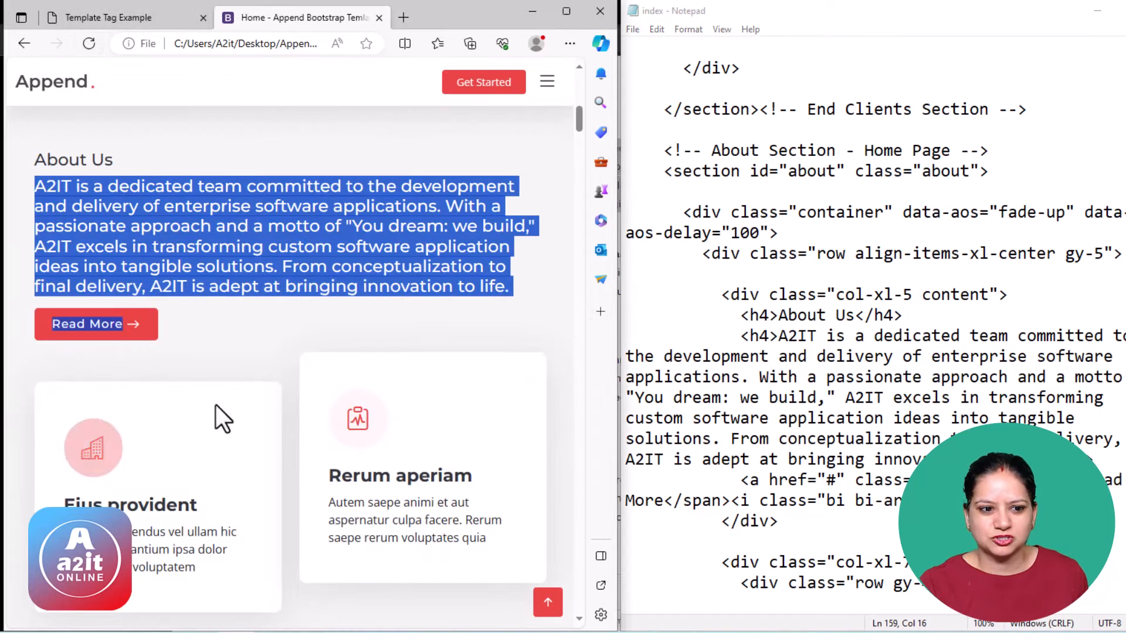
scroll(down, 3)
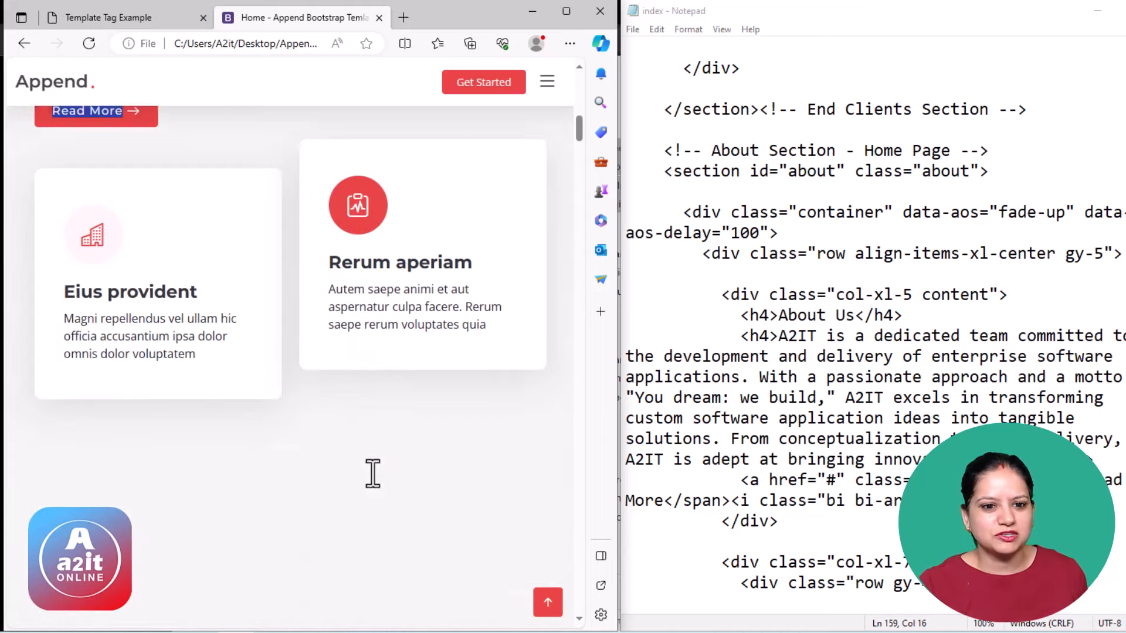
scroll(down, 3)
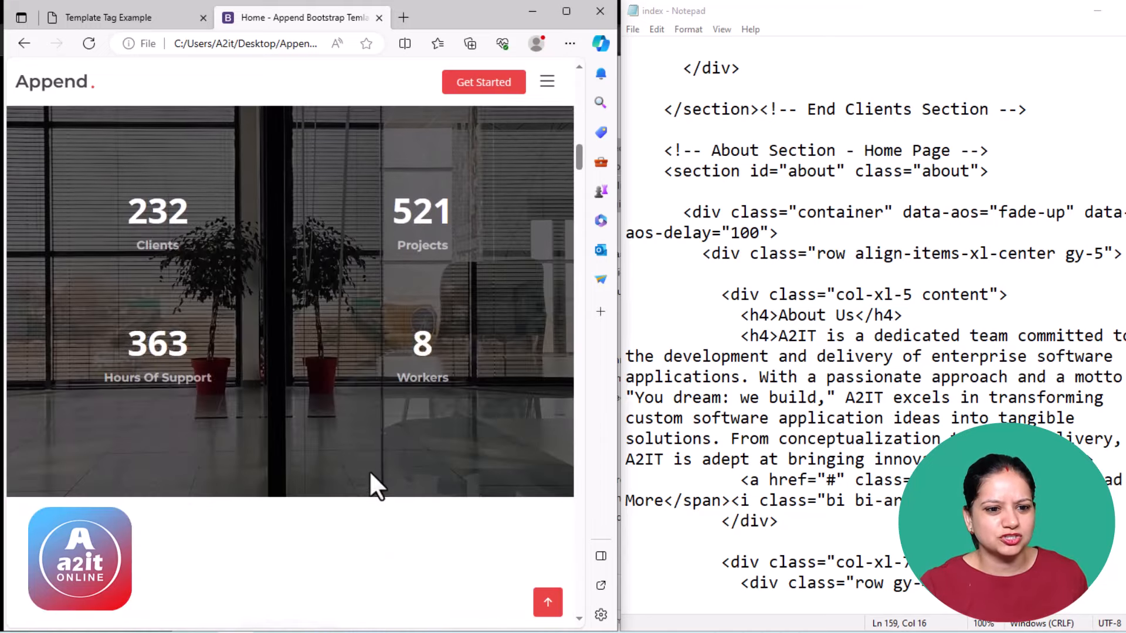
scroll(down, 3)
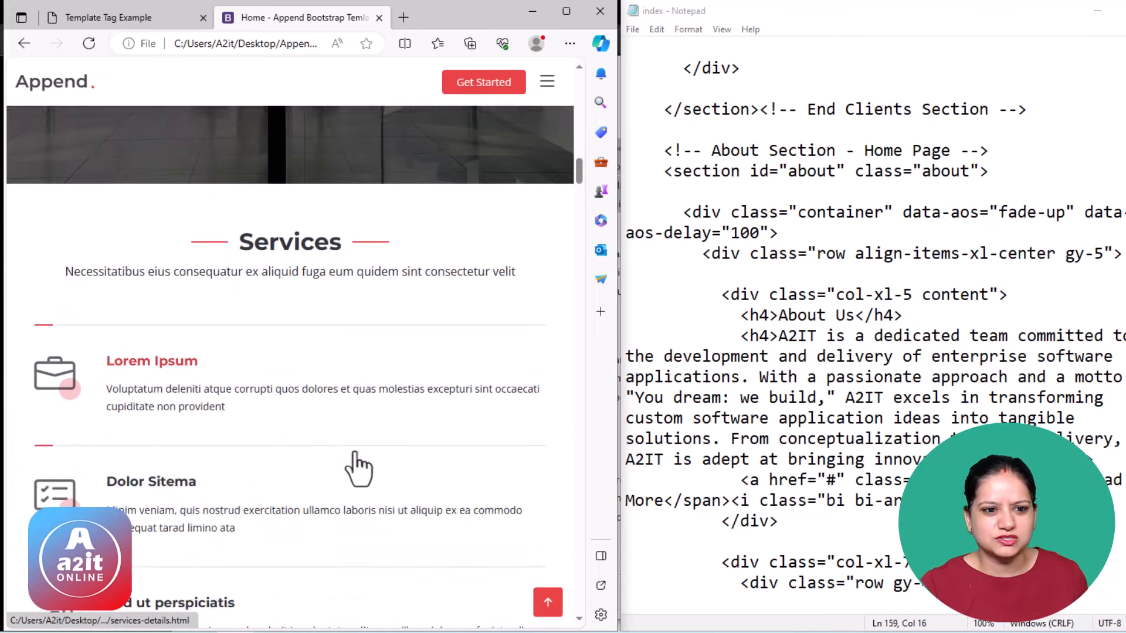
scroll(down, 3)
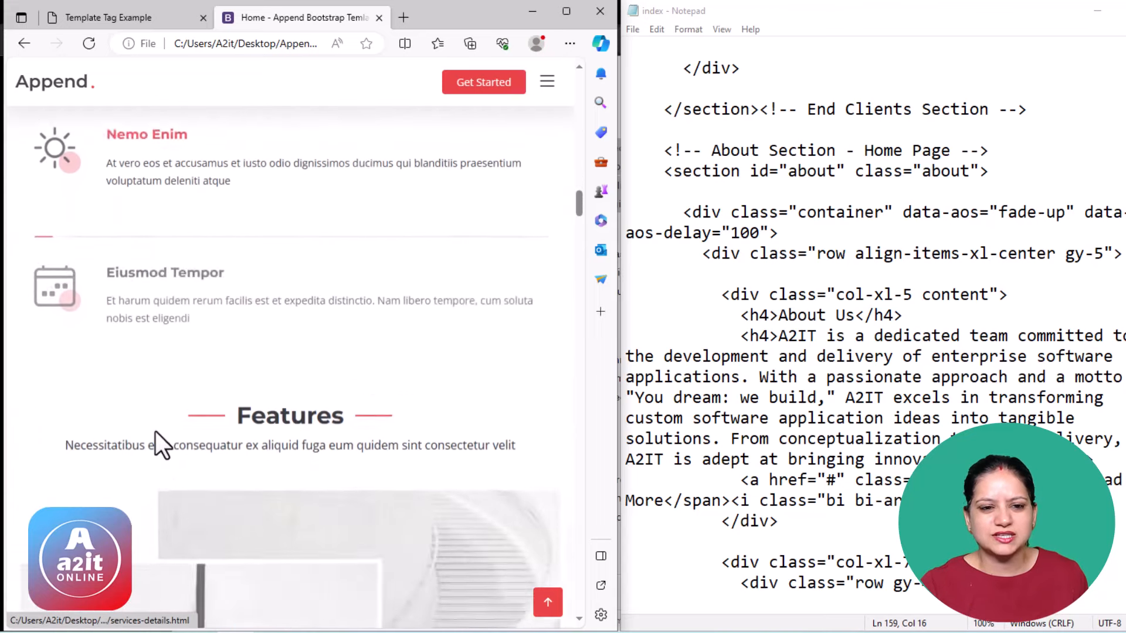
scroll(down, 3)
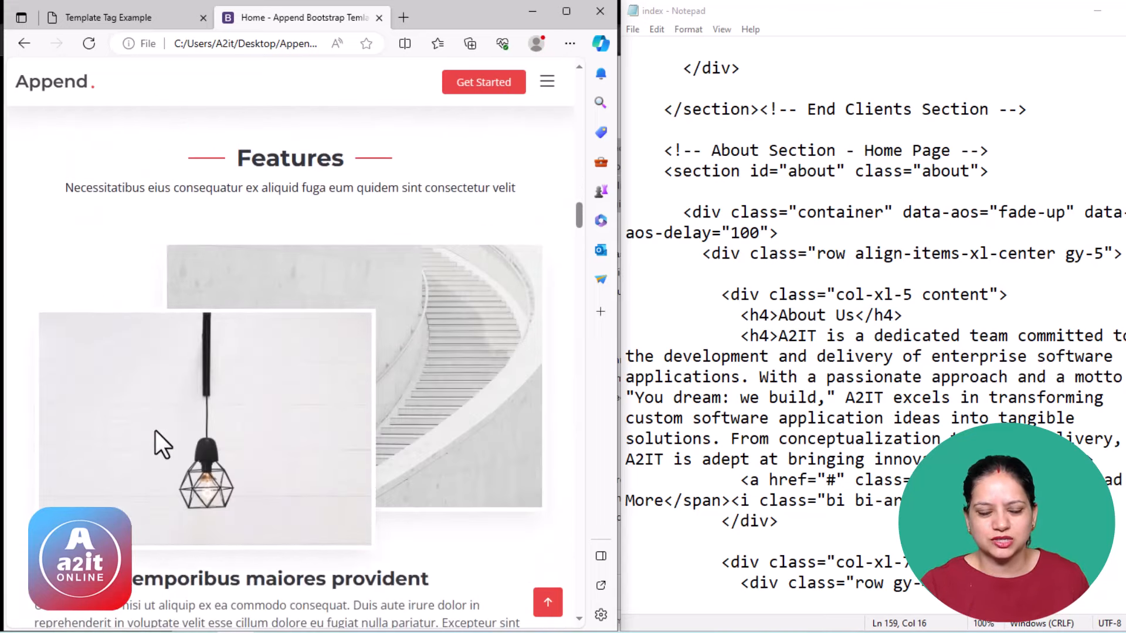
mouse_move(223, 365)
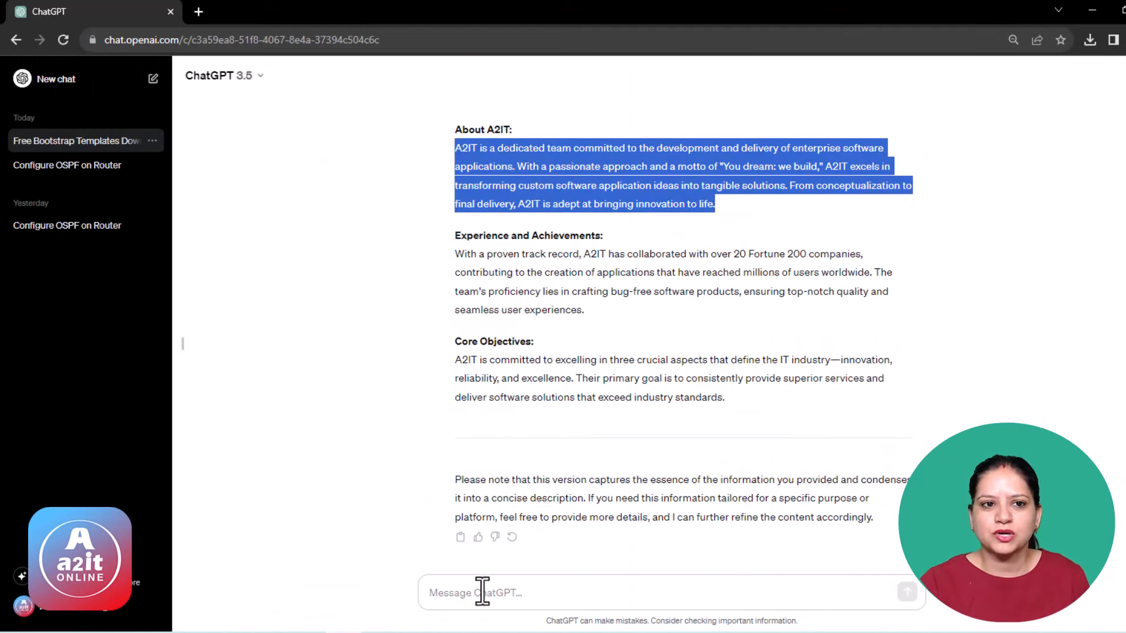
click(481, 592)
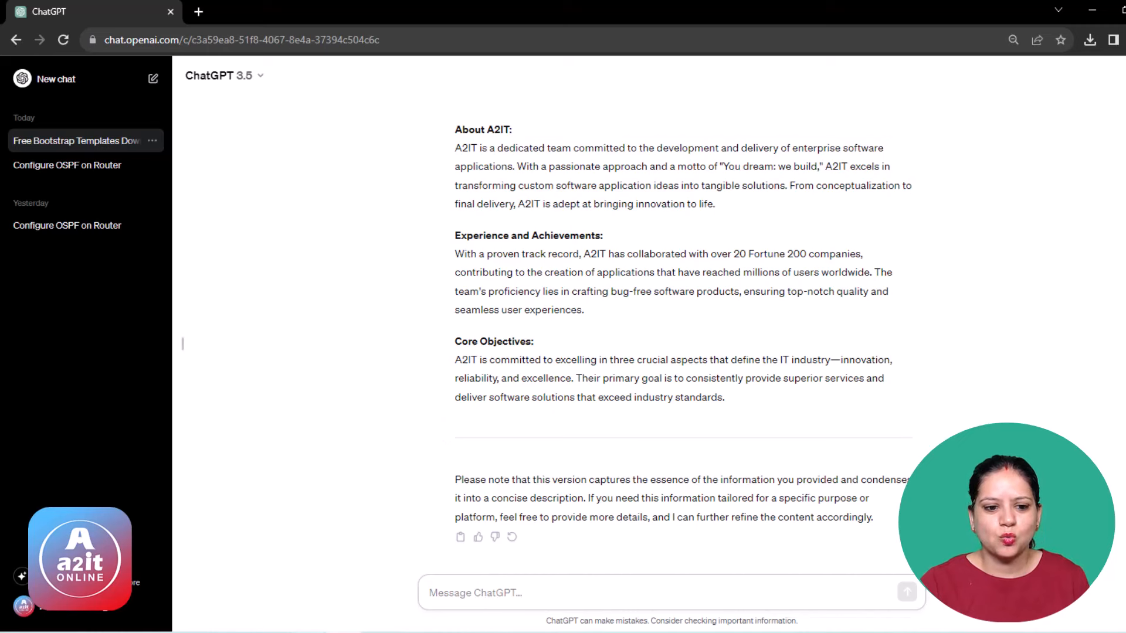